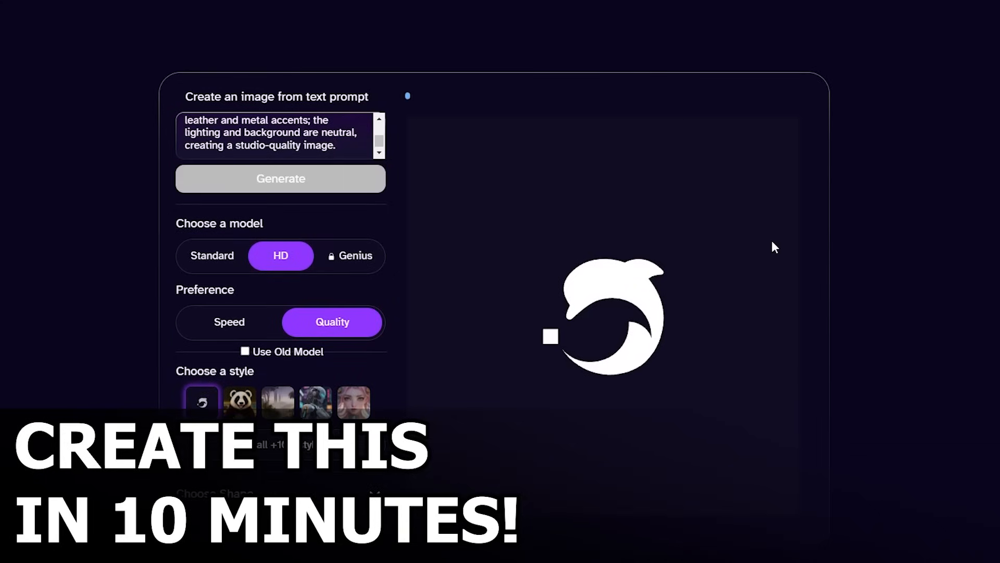
Enter the muscular green orc warrior description as the DeepAI prompt
click(281, 179)
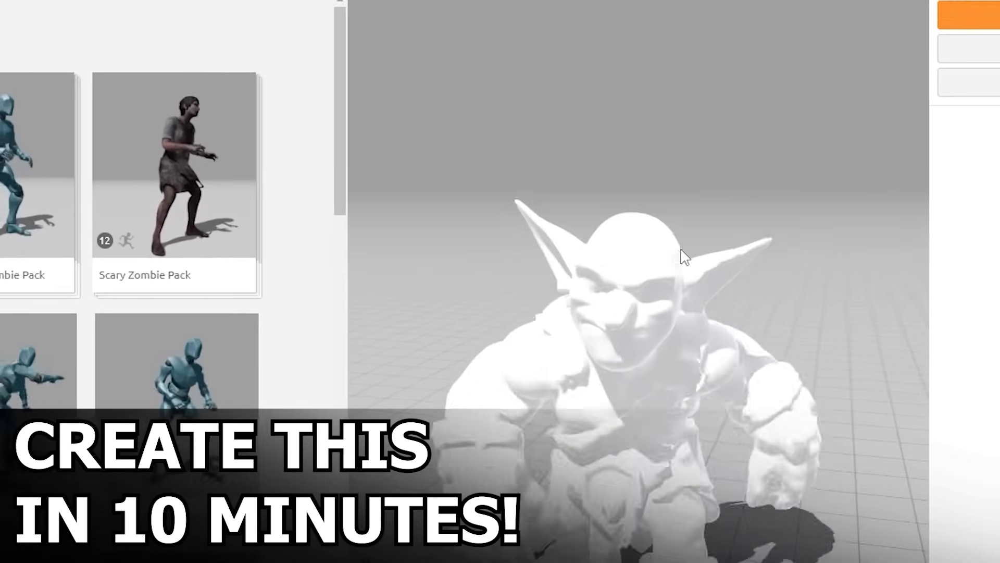
click(948, 108)
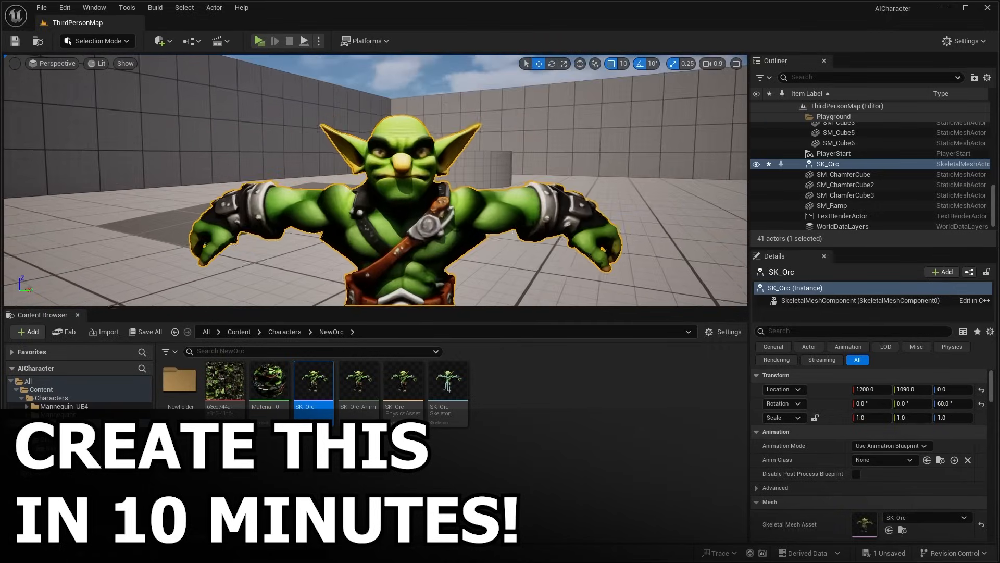
click(259, 41)
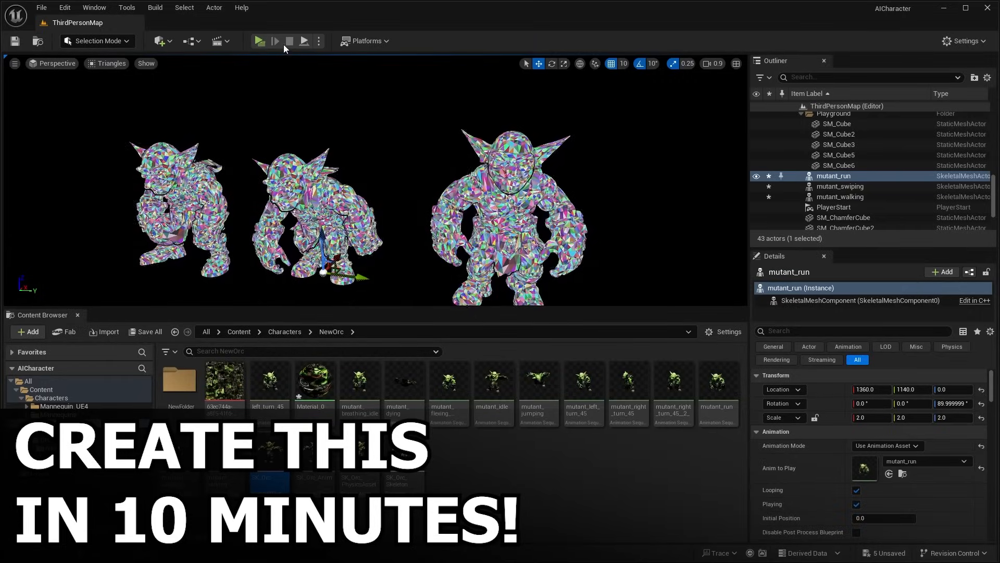
click(259, 41)
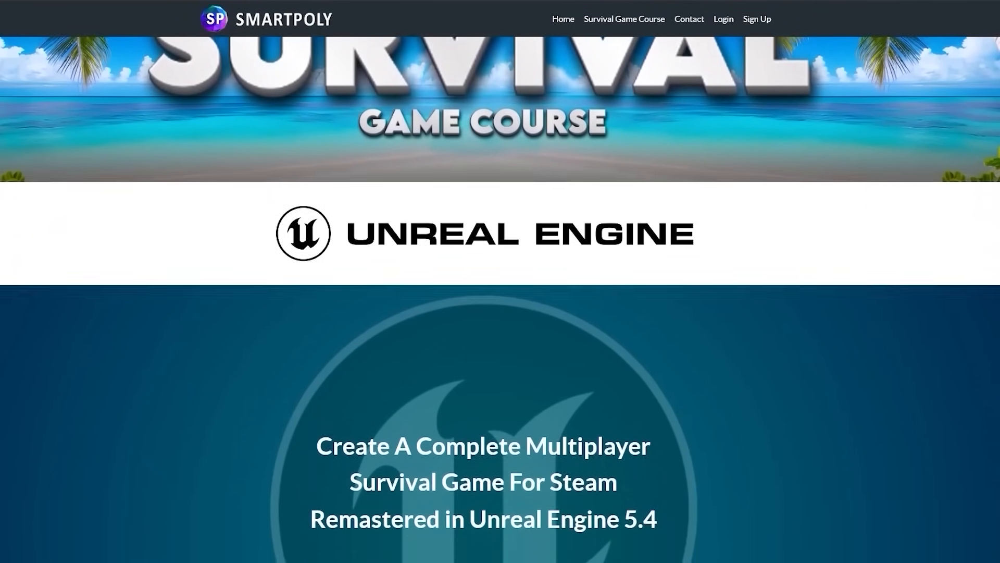
scroll(down, 3)
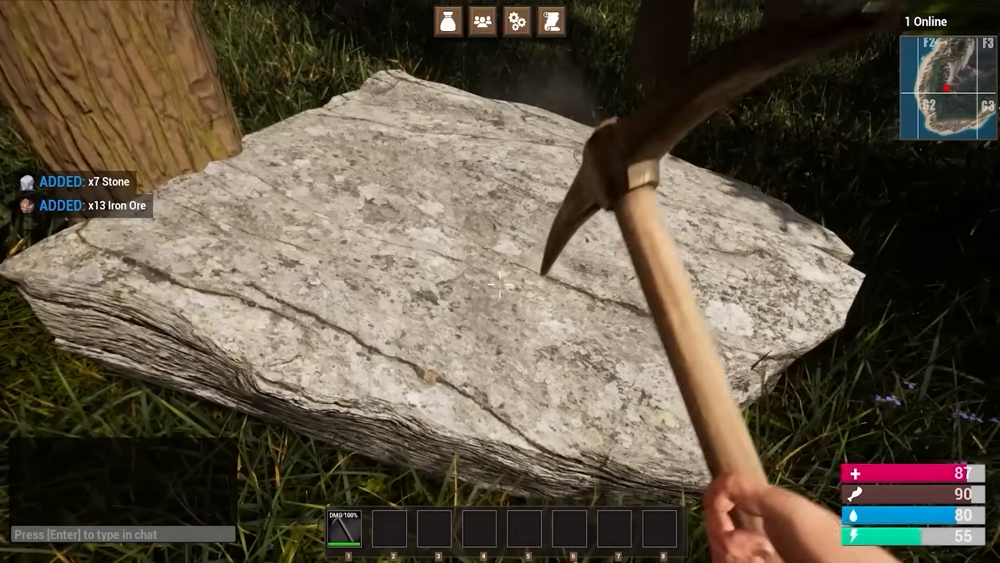
click(500, 282)
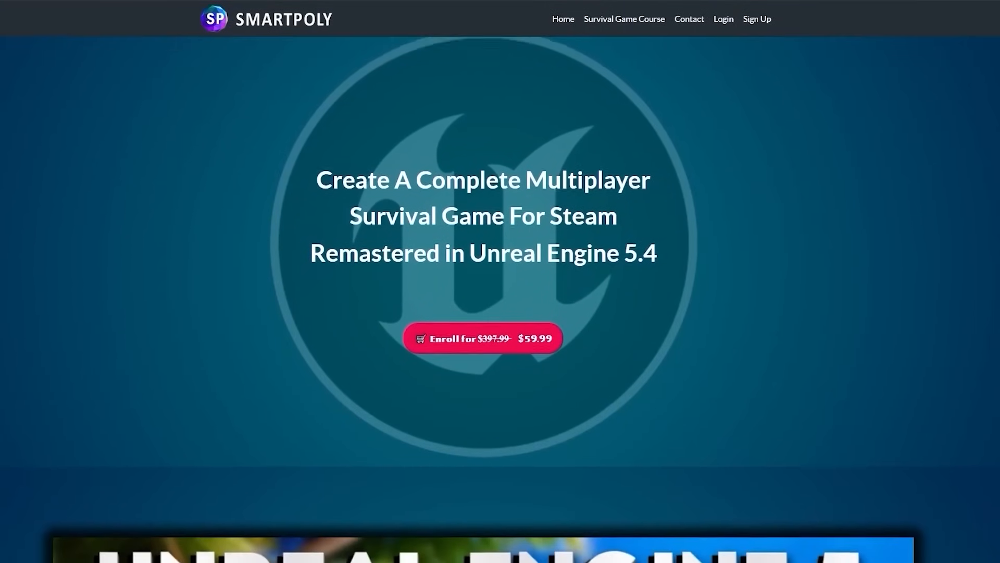
Generate the orc image with the HD model, Quality preference and portrait shape
scroll(down, 3)
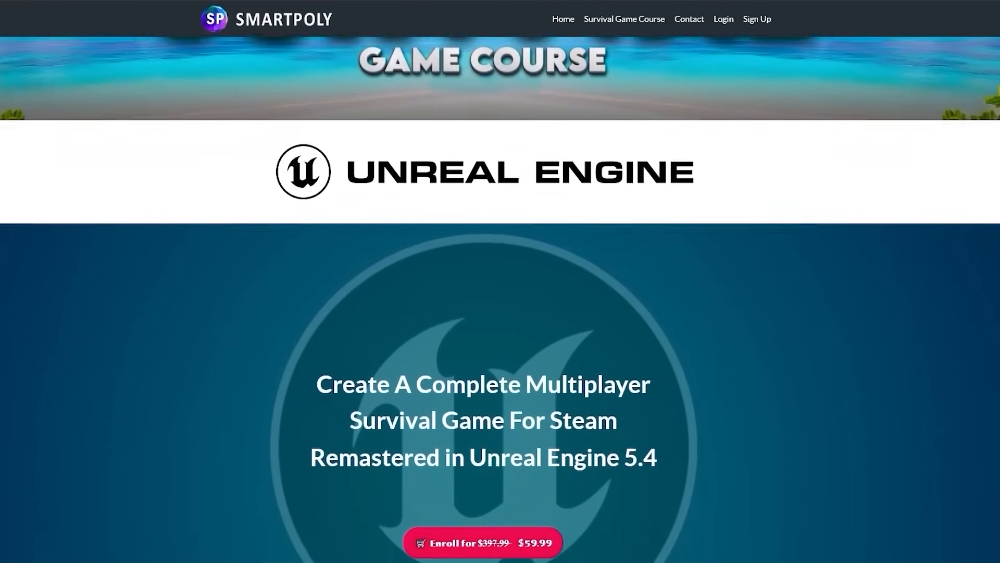
scroll(down, 3)
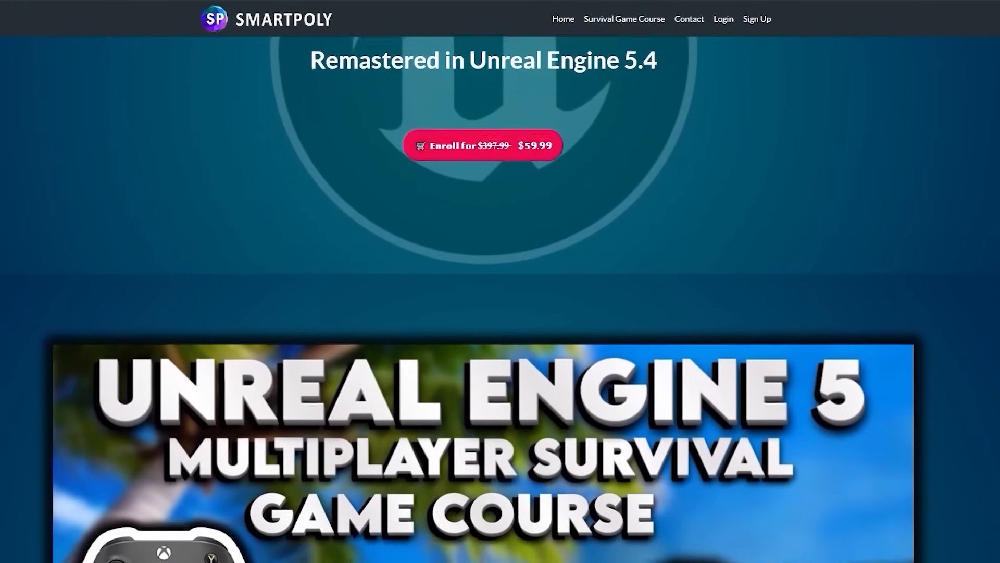
scroll(down, 3)
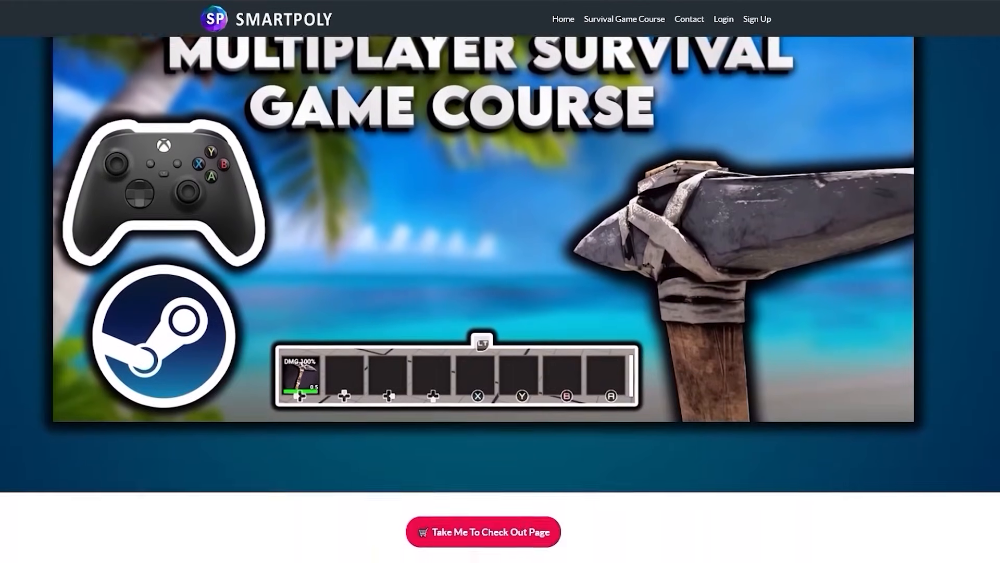
scroll(down, 3)
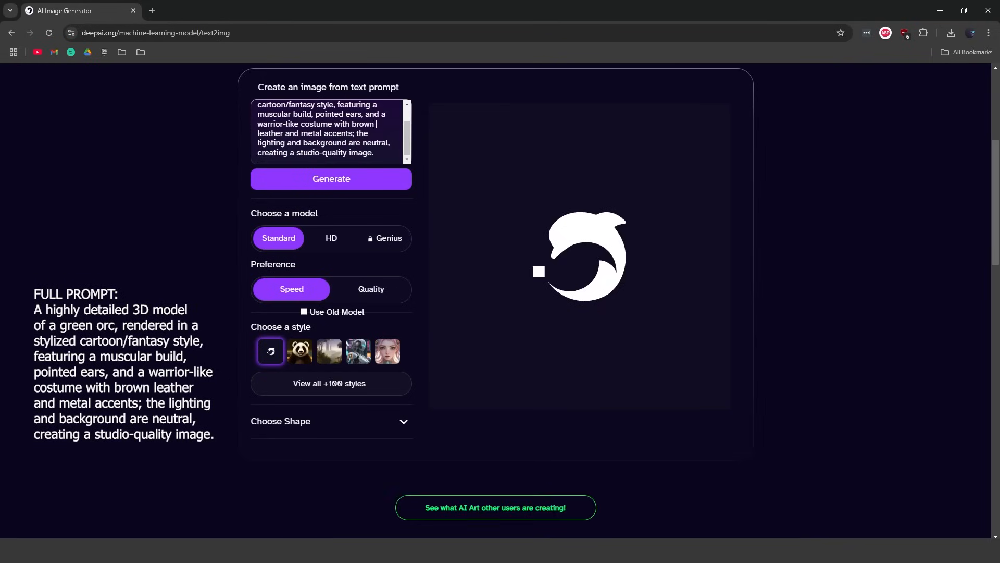
click(332, 238)
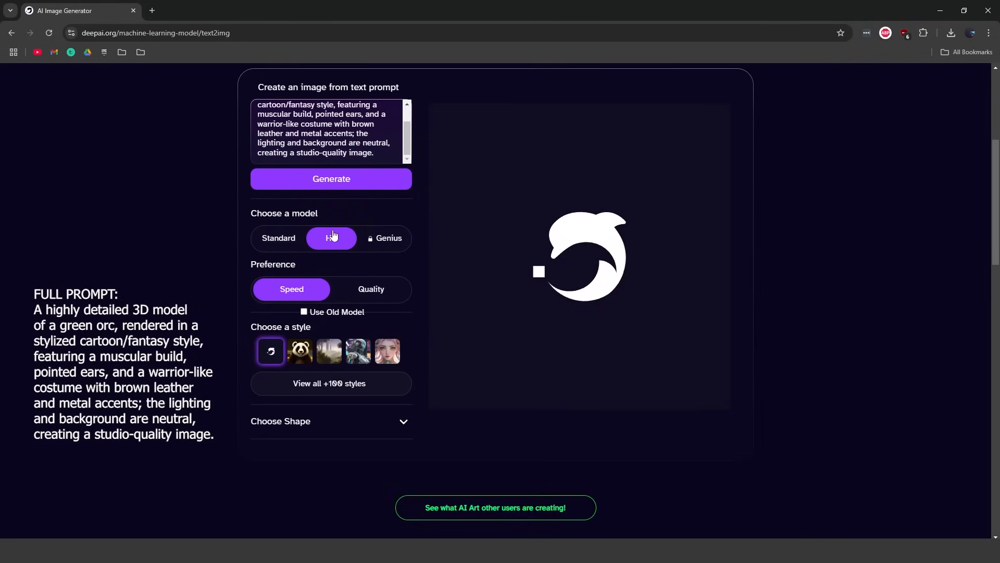
click(370, 288)
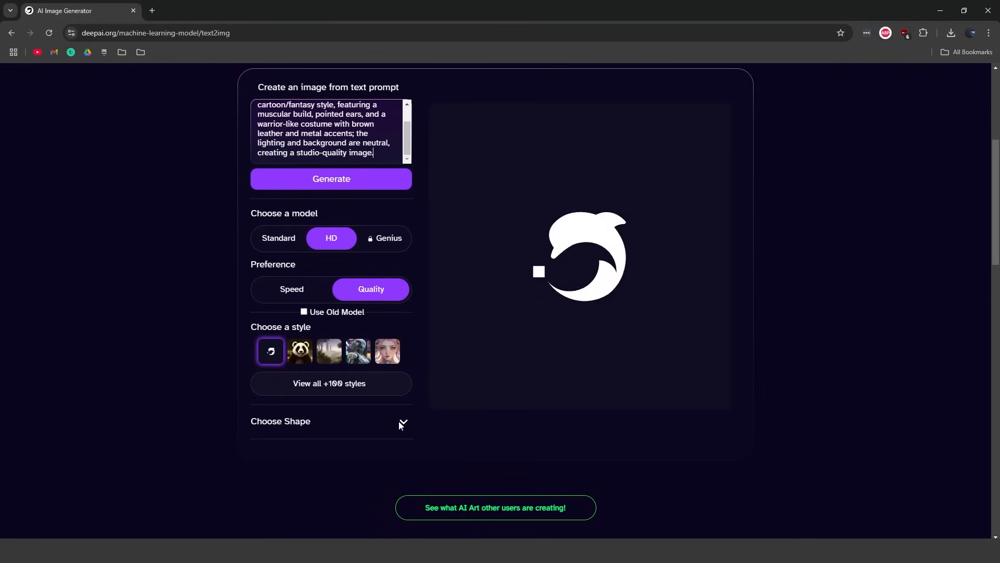
click(402, 422)
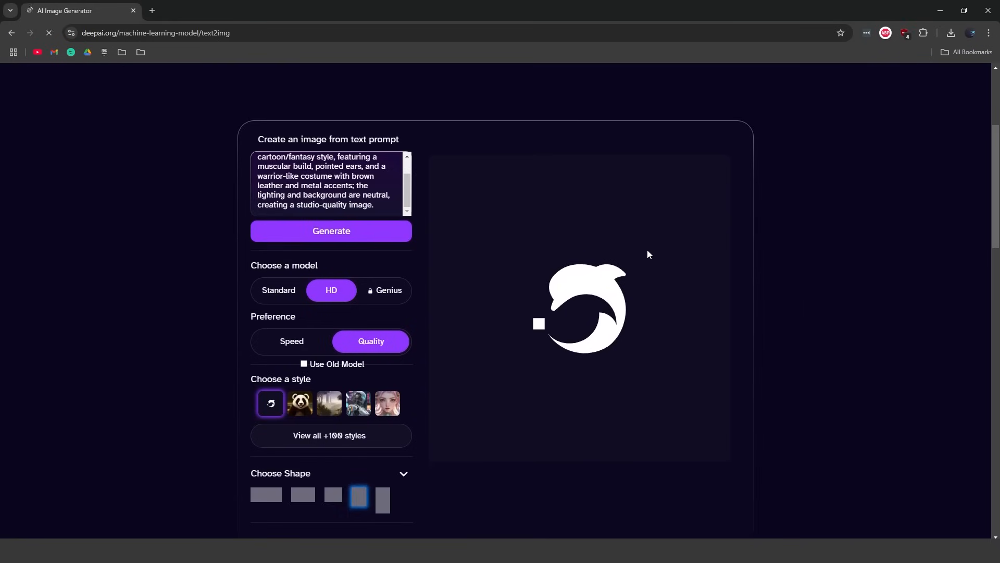
click(332, 230)
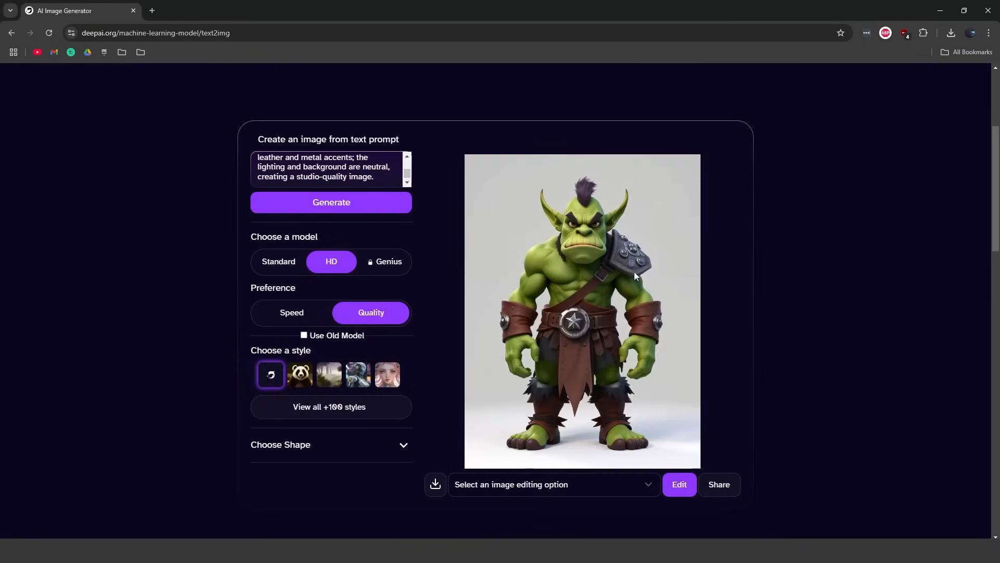
mouse_move(699, 233)
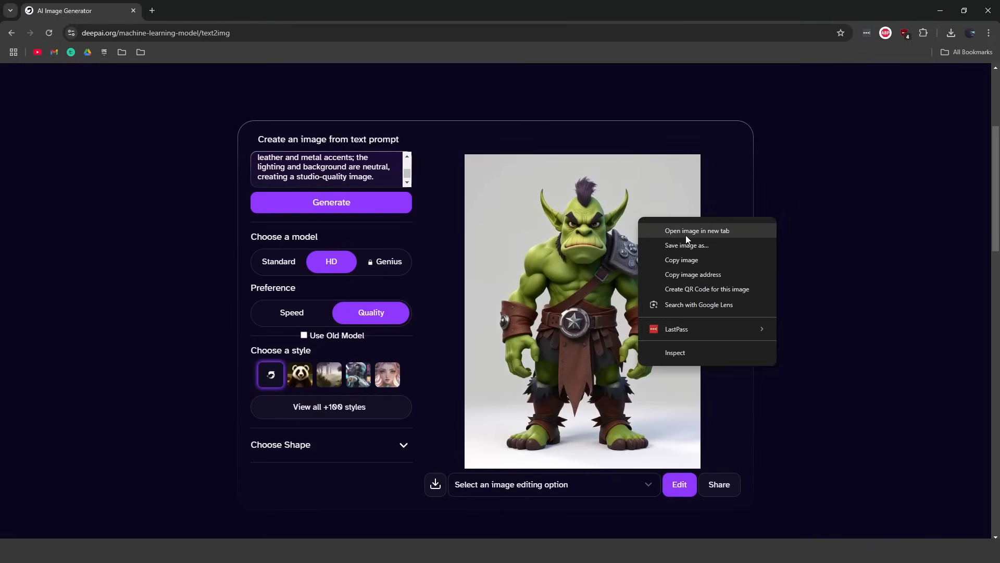
Keep the orc image in its own tab and select 'green orc' in the prompt for rewriting
click(697, 231)
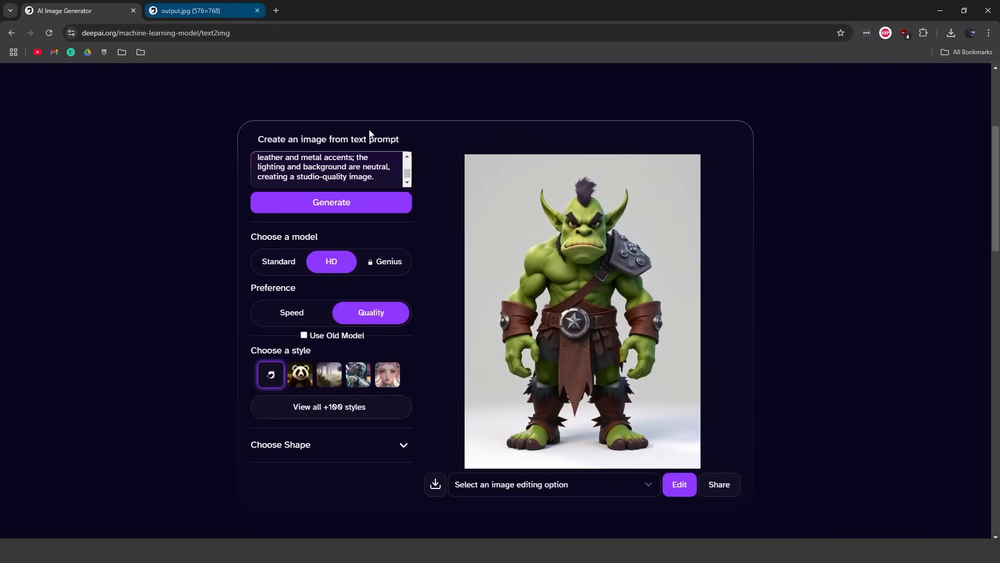
click(203, 11)
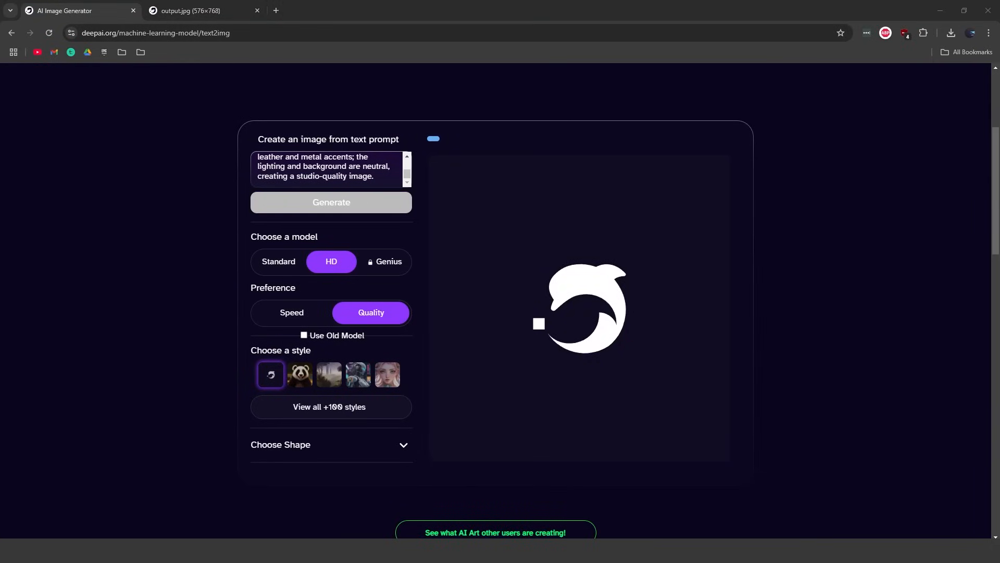
click(331, 202)
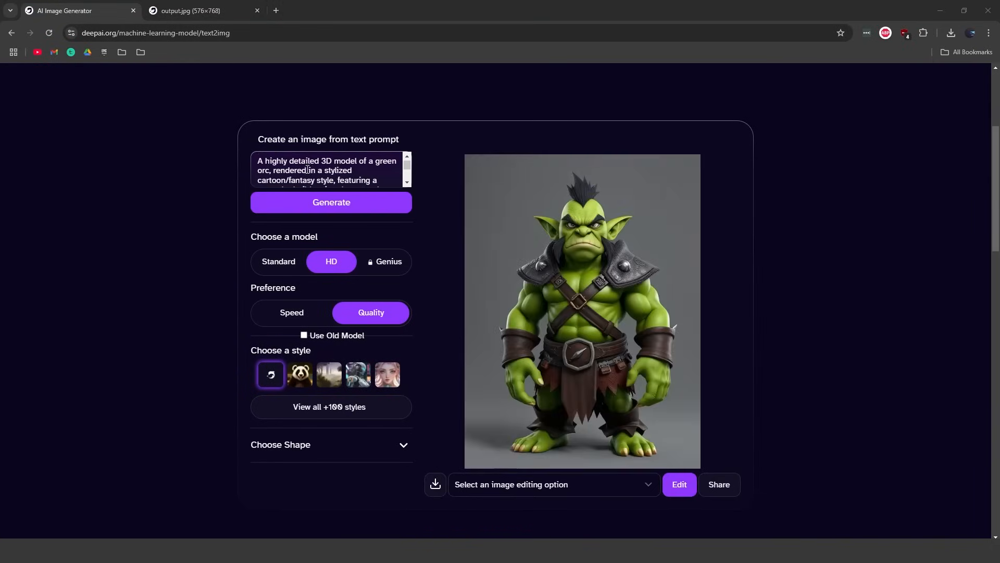
drag(361, 162, 264, 172)
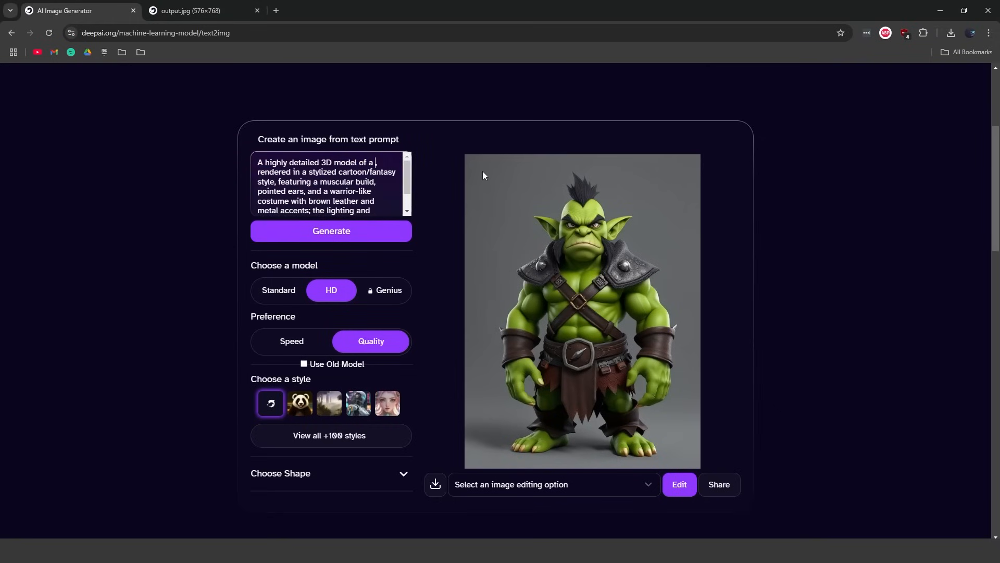
Generate leather-armoured skeleton images from the prompt rewritten as a skeleton
scroll(down, 3)
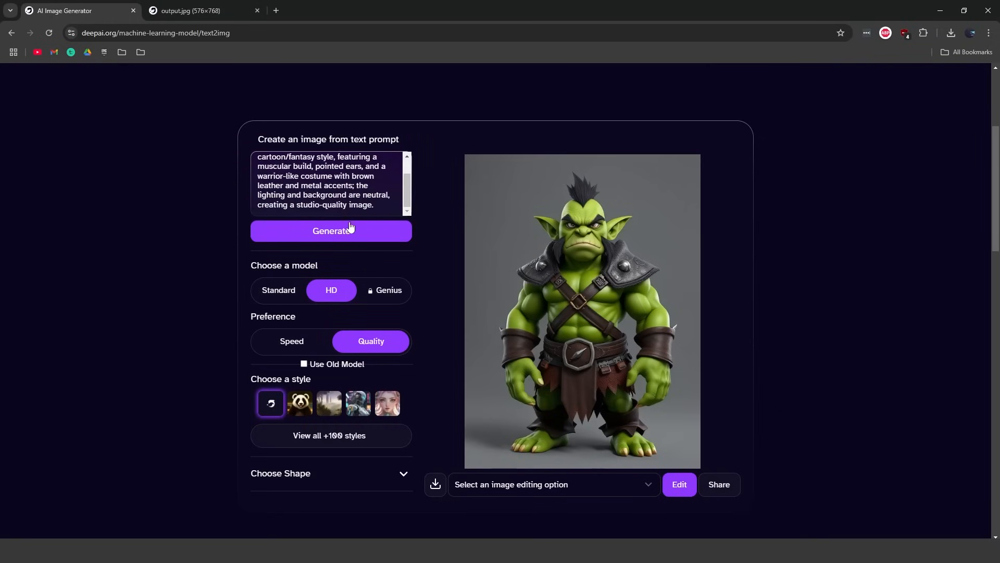
click(331, 231)
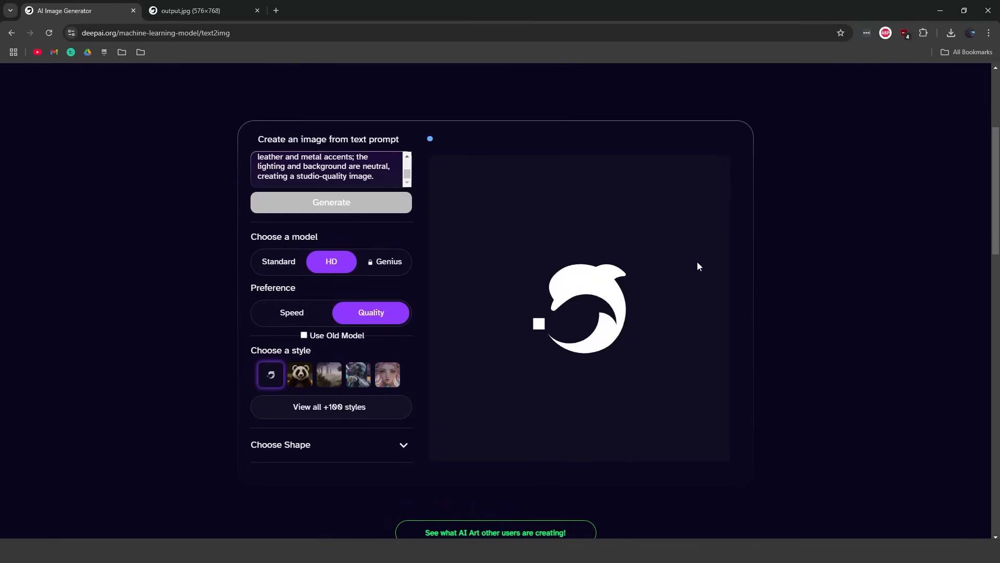
click(332, 202)
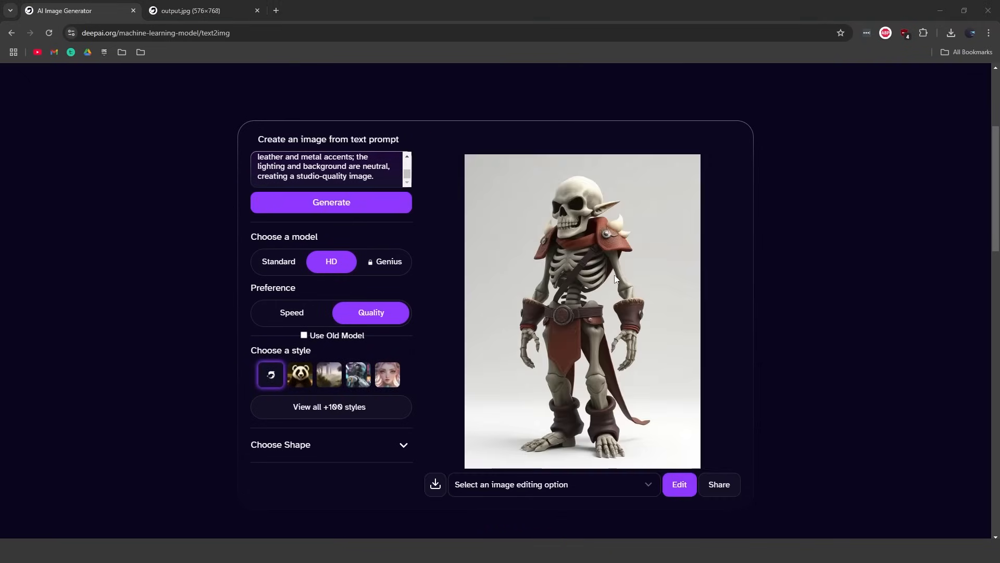
click(331, 202)
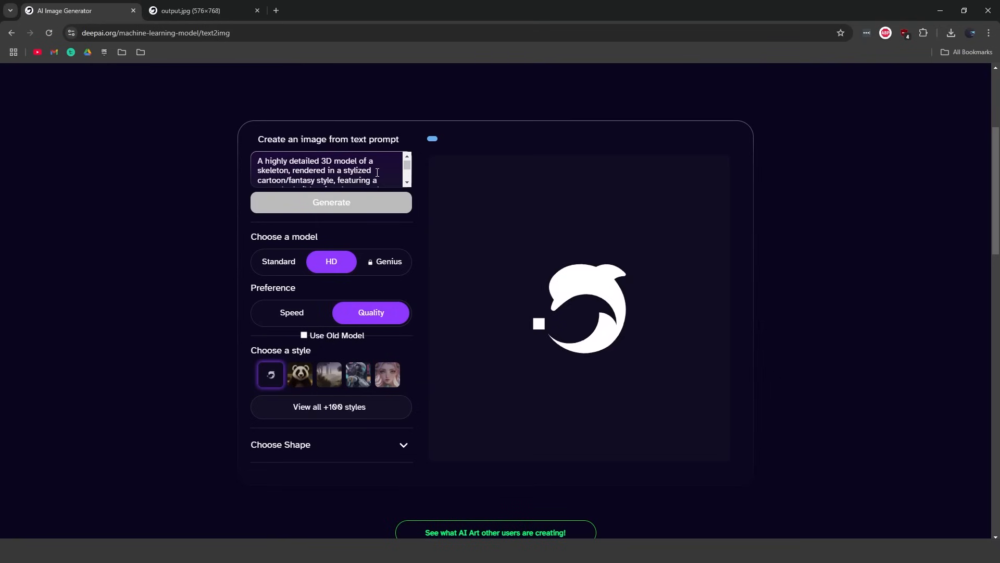
click(331, 202)
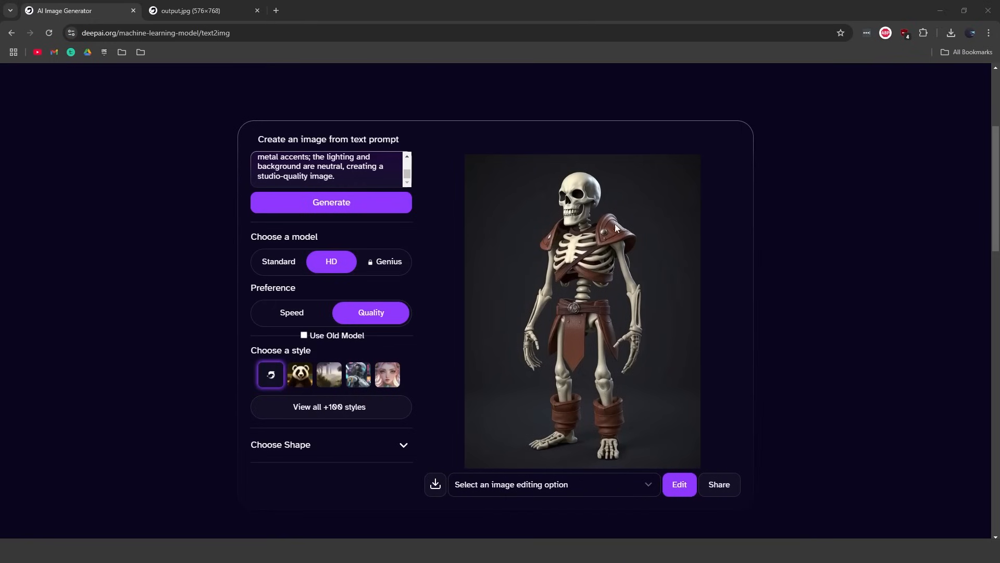
mouse_move(646, 222)
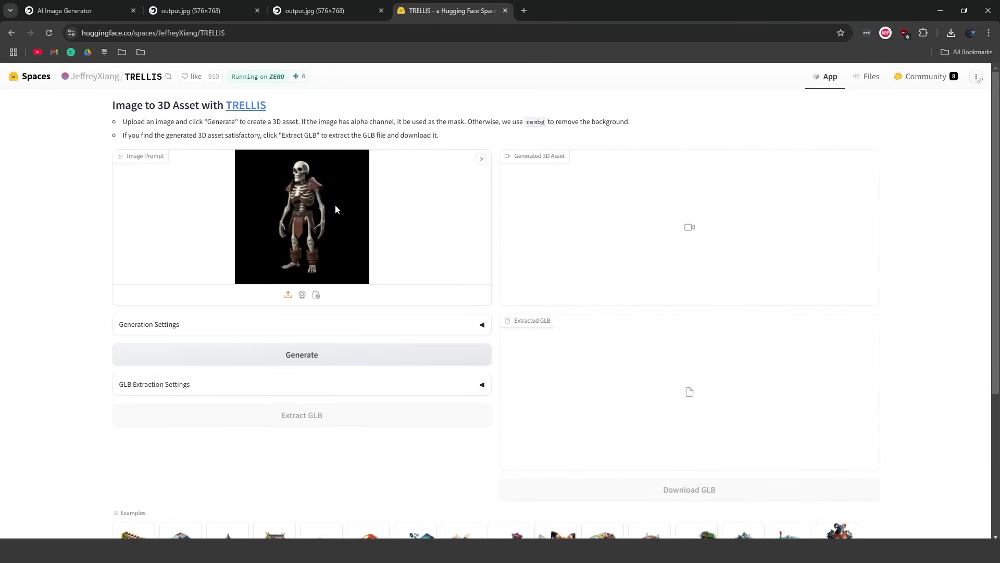
Review the TRELLIS generation settings for the uploaded skeleton image
click(148, 324)
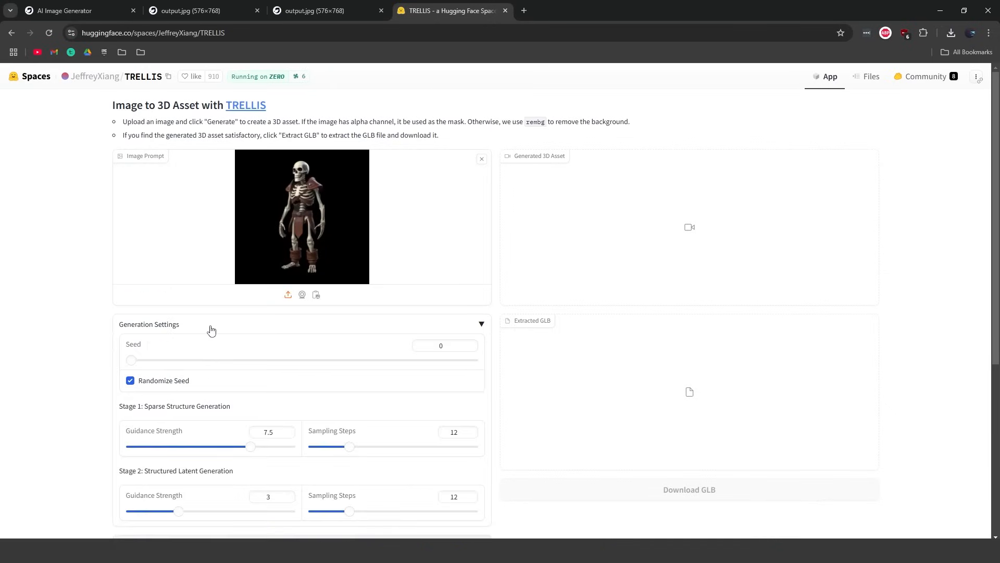
scroll(down, 3)
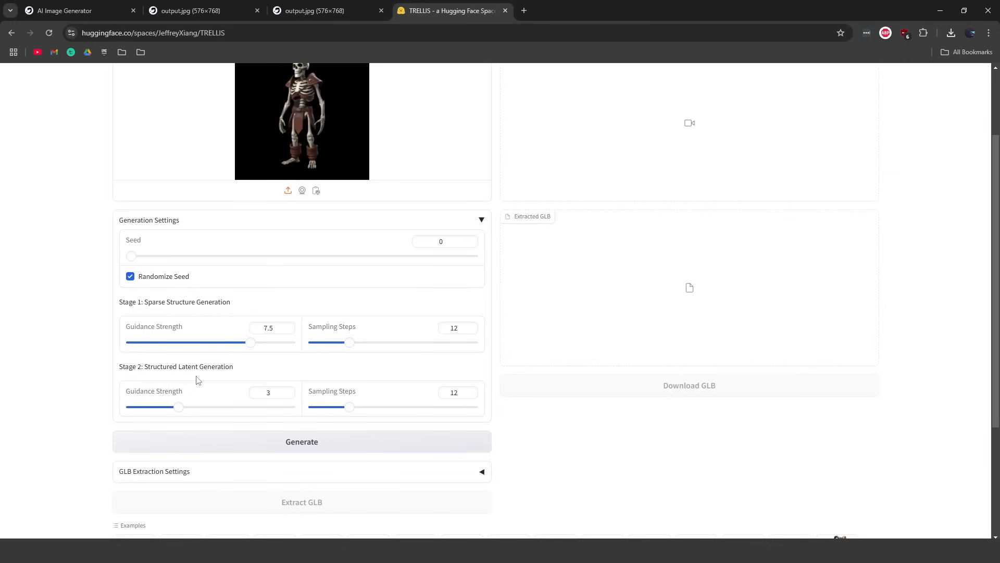
mouse_move(306, 241)
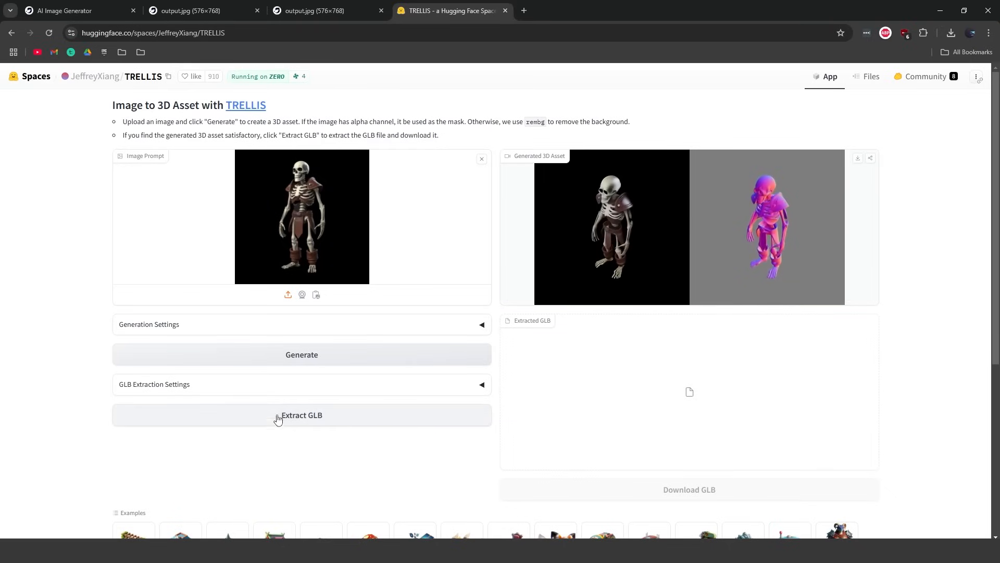
Extract the skeleton's GLB model, then load the orc picture as the new image prompt
click(301, 415)
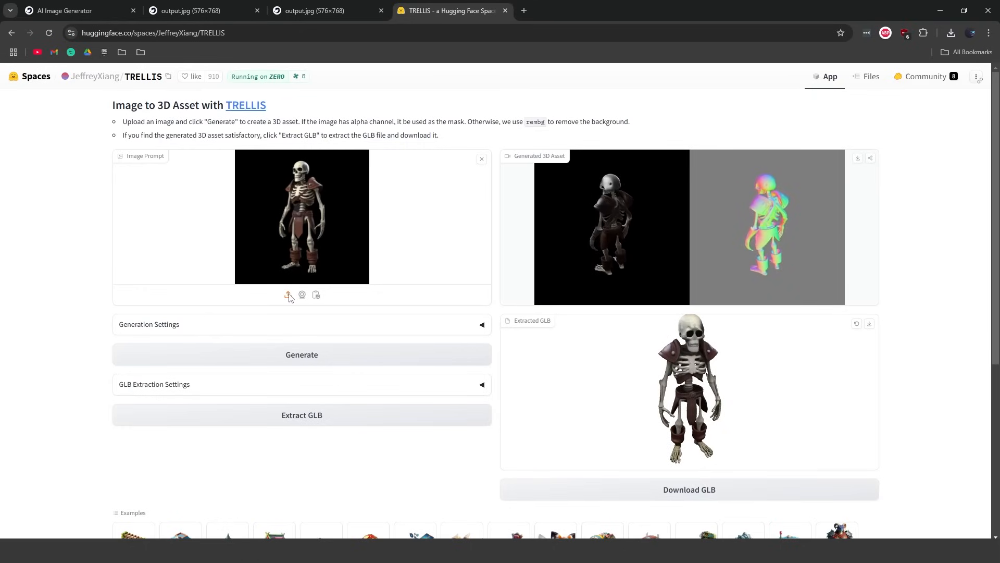
click(481, 159)
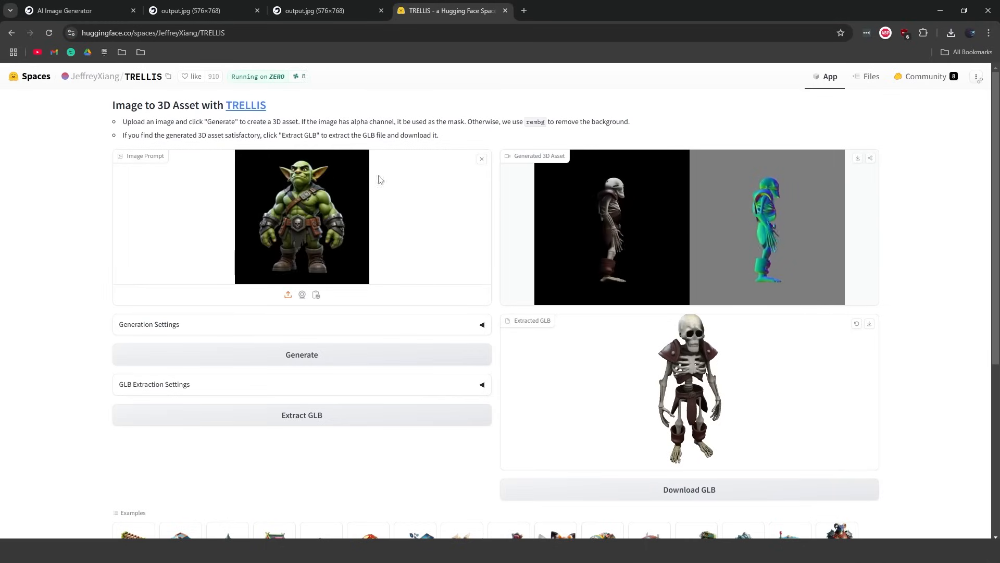
Generate the 3D orc asset in TRELLIS from the orc picture
click(301, 354)
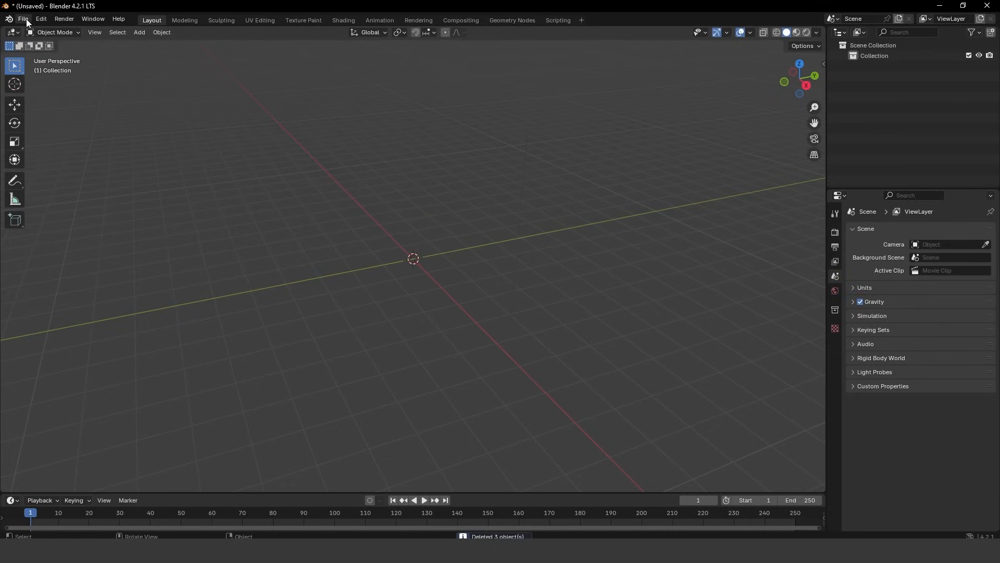
Import the orc GLB from the Desktop into Blender as a glTF 2.0 model
click(23, 19)
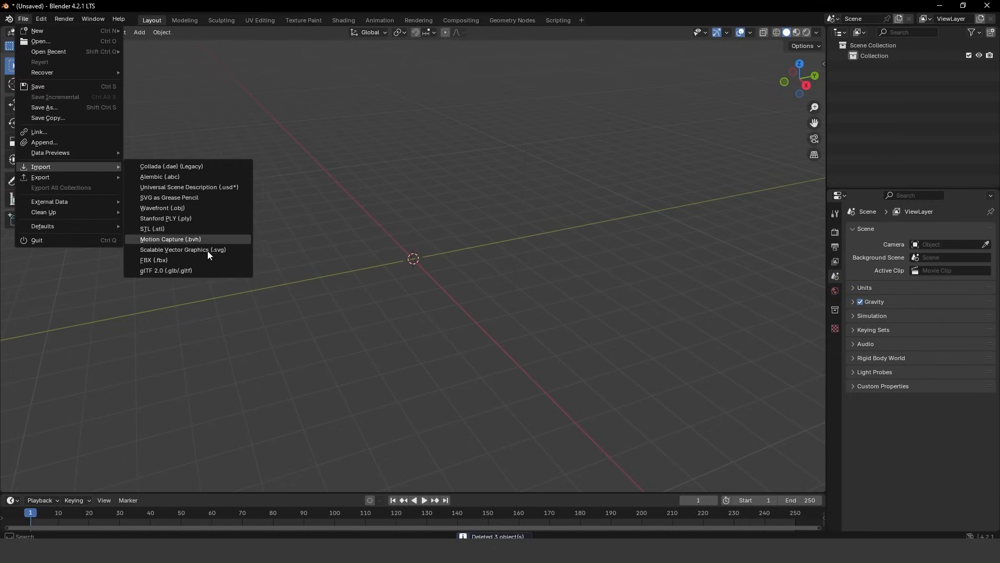
mouse_move(184, 271)
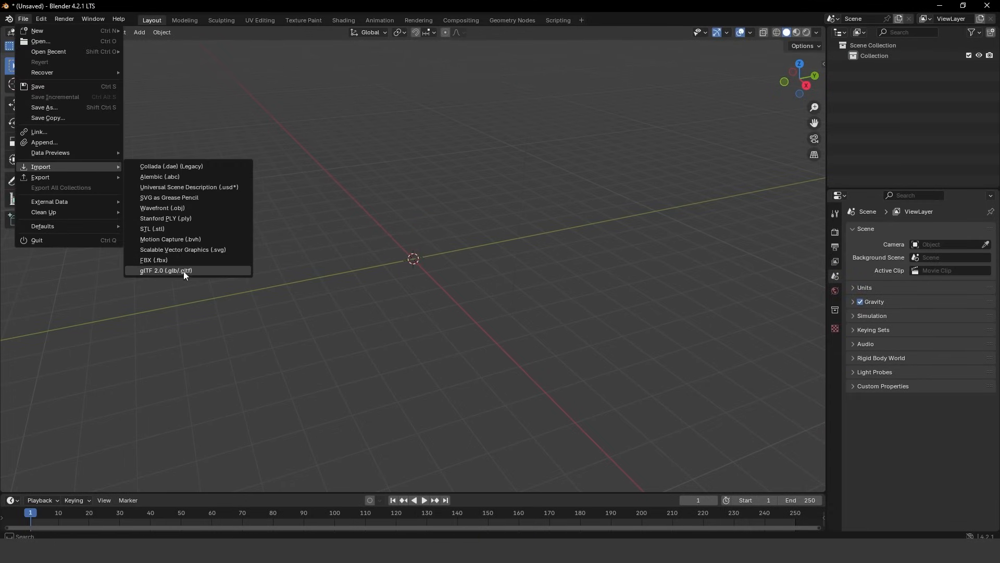
click(166, 269)
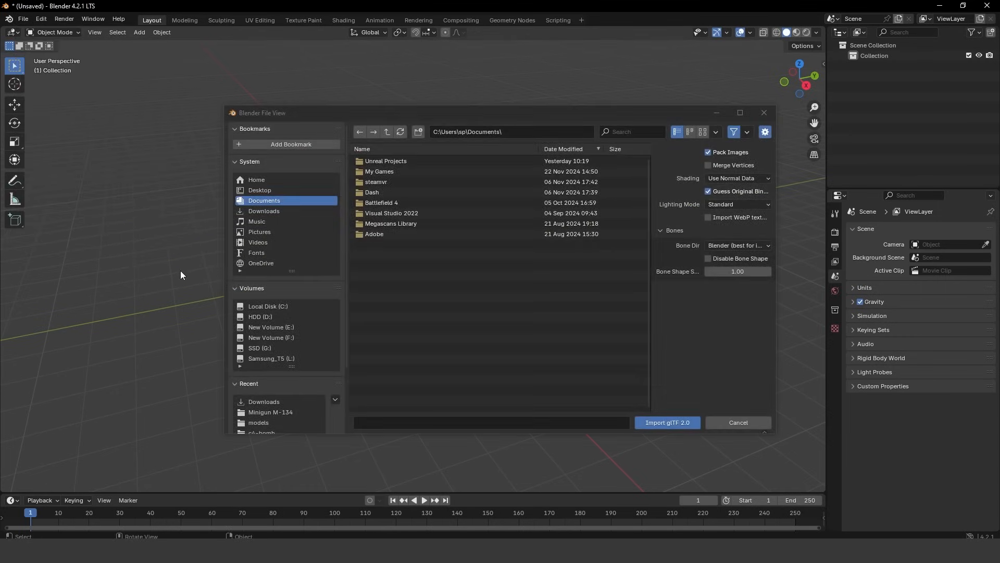
click(260, 190)
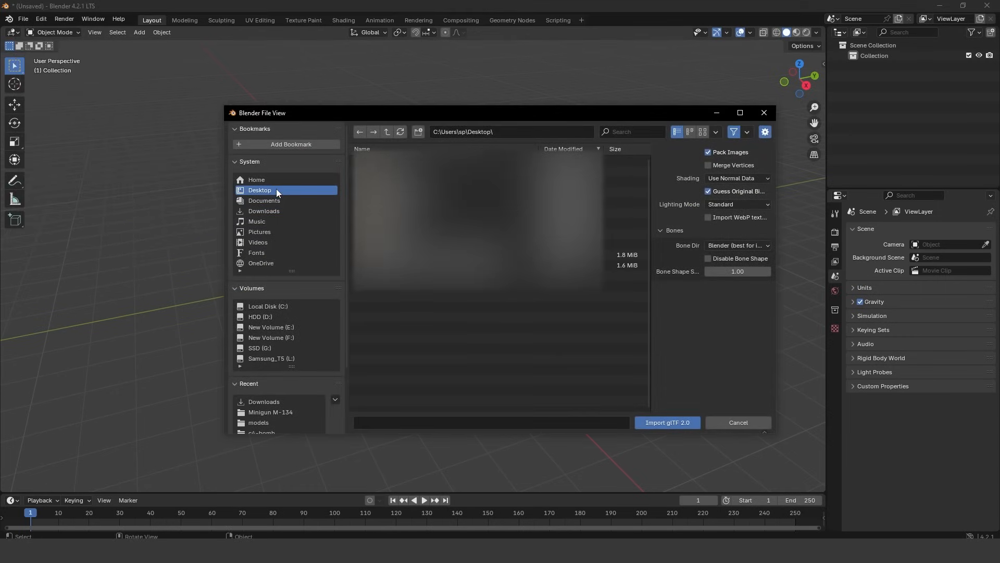
click(666, 426)
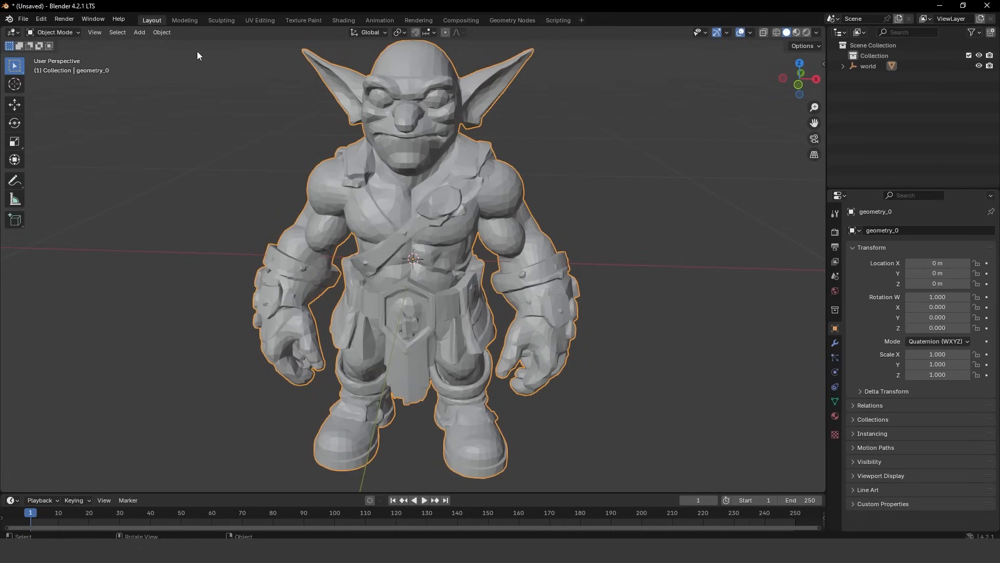
Shade the orc smooth and merge its overlapping vertices By Distance in Edit Mode
click(161, 31)
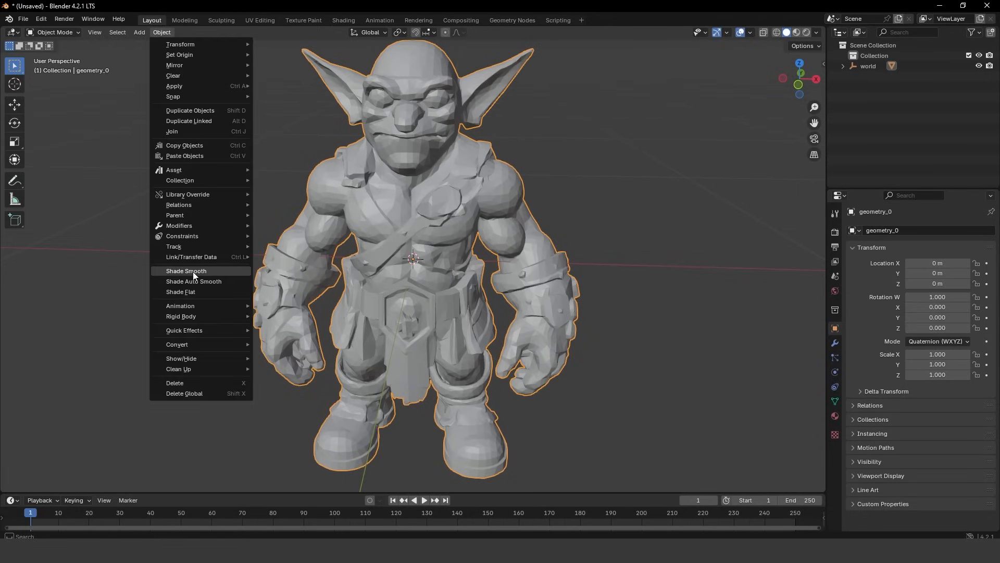
click(187, 272)
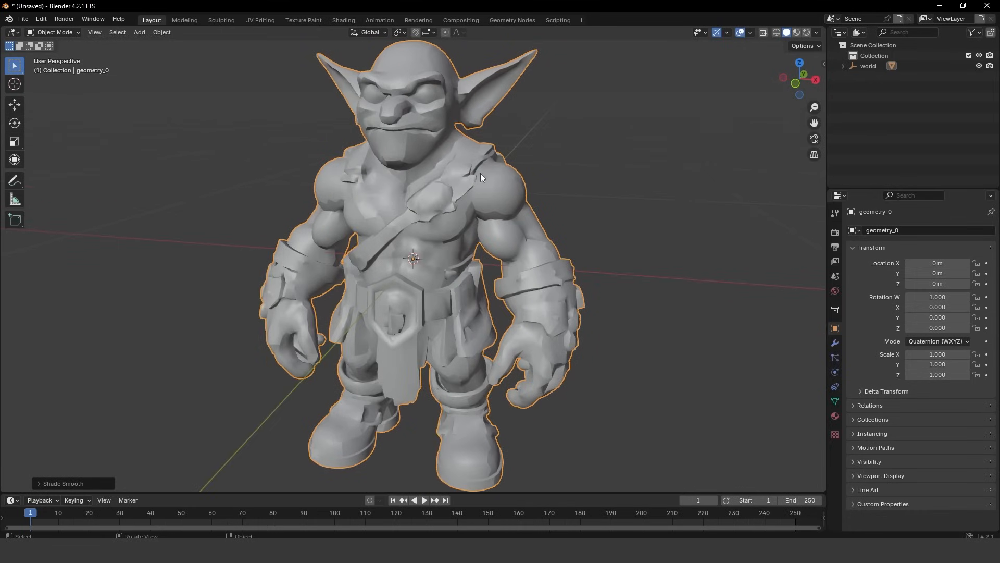
key(Tab)
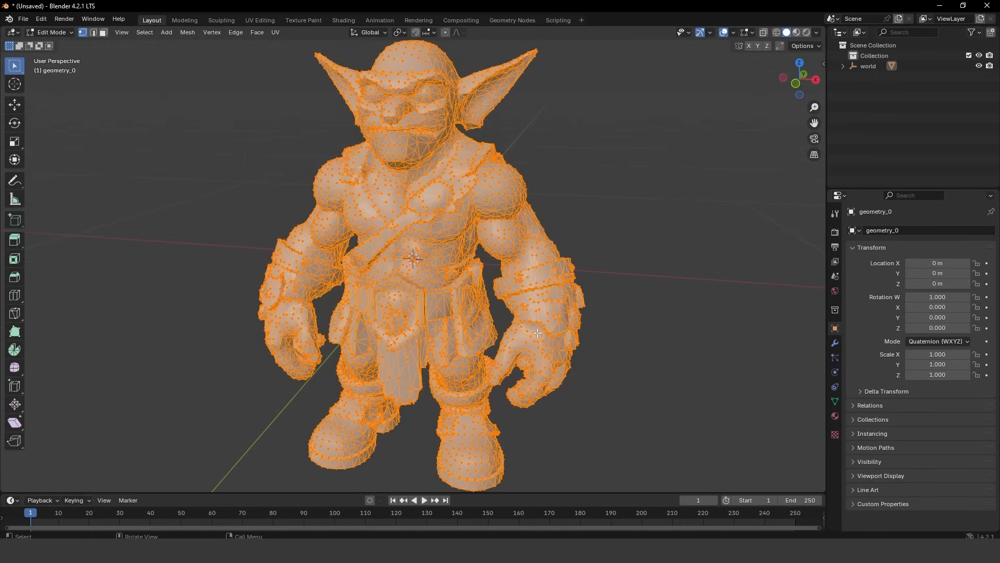
key(m)
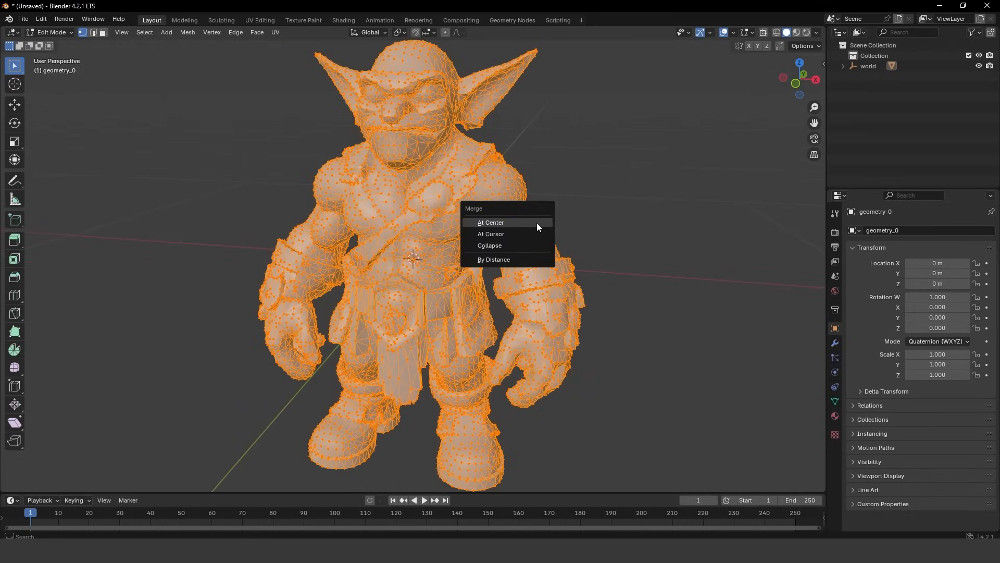
click(493, 259)
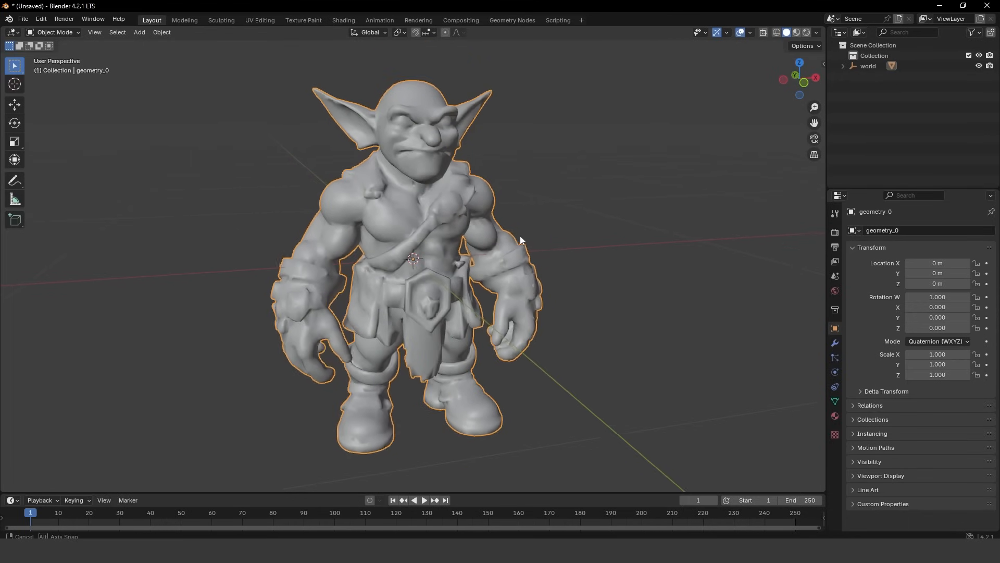
key(Tab)
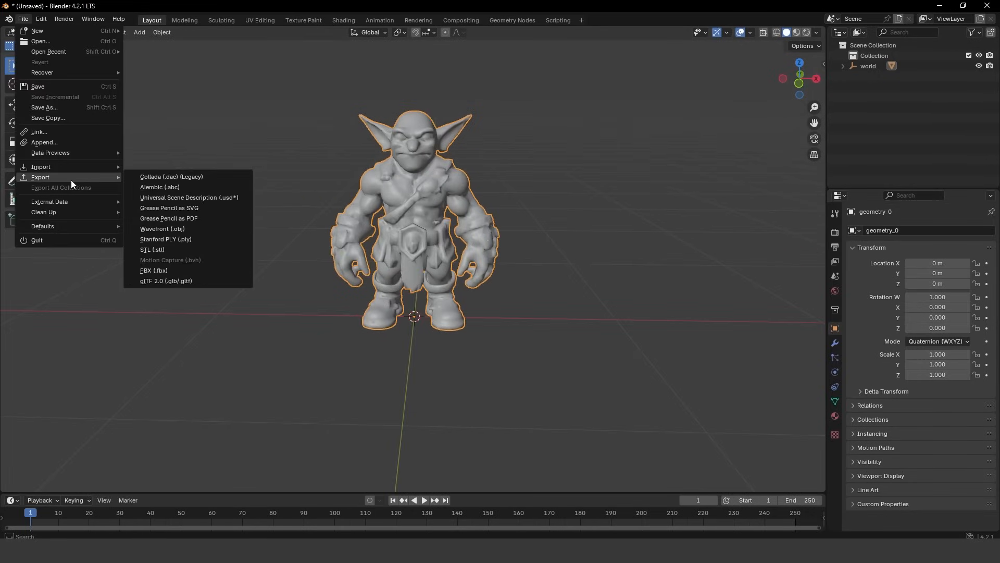
mouse_move(153, 270)
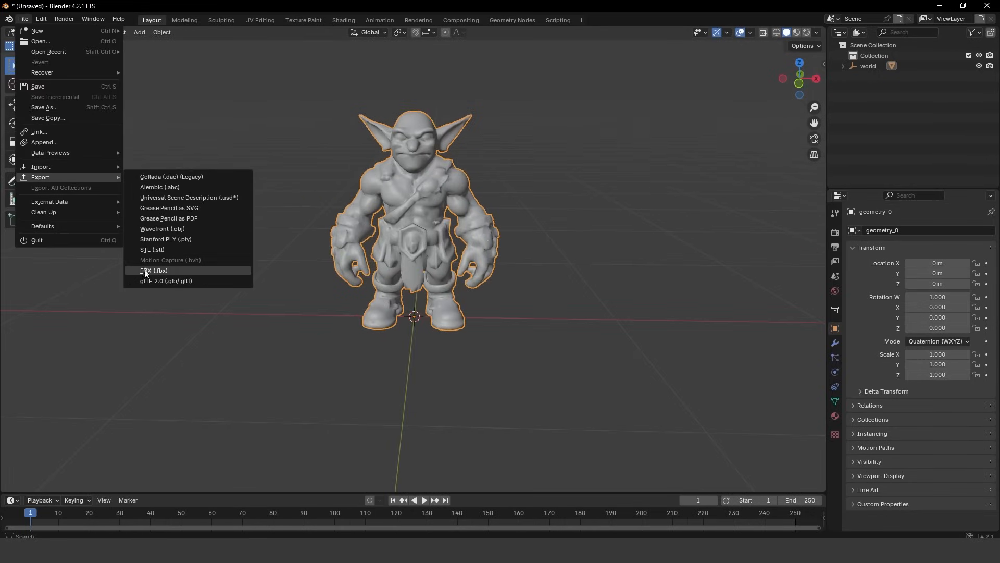
Export the cleaned orc model from Blender as an FBX file
click(154, 270)
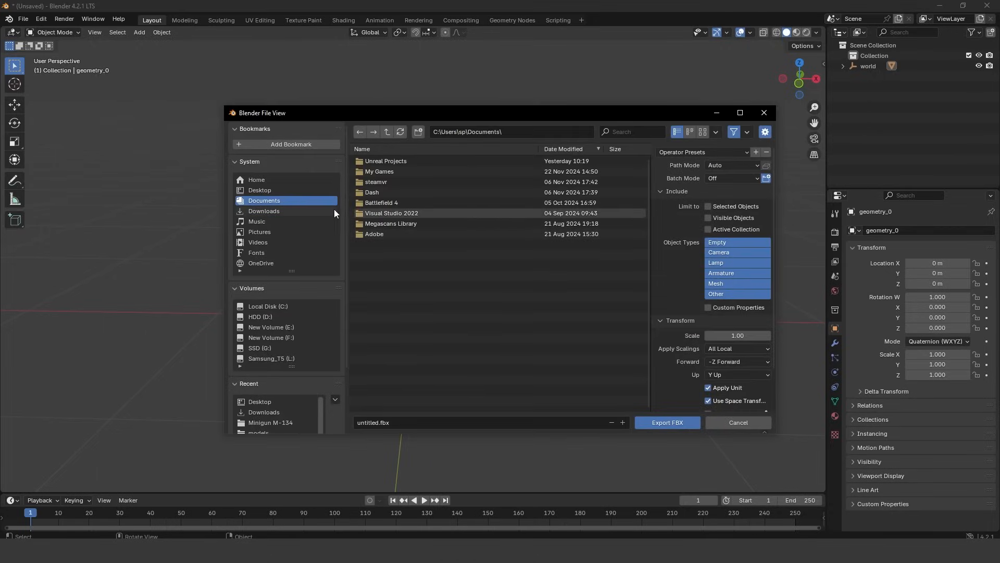
click(708, 206)
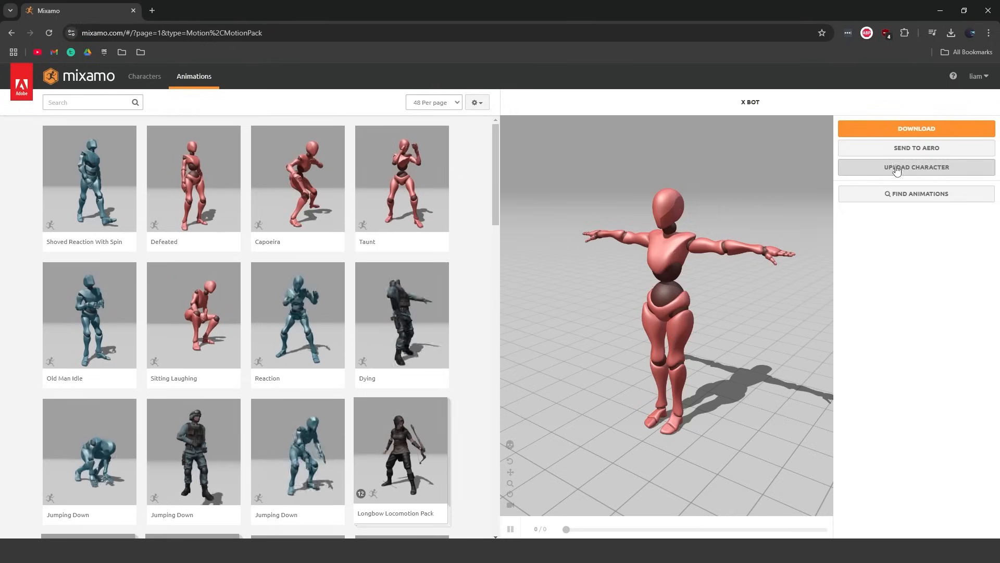
Upload the orc FBX to Mixamo as a custom character for auto-rigging
click(916, 168)
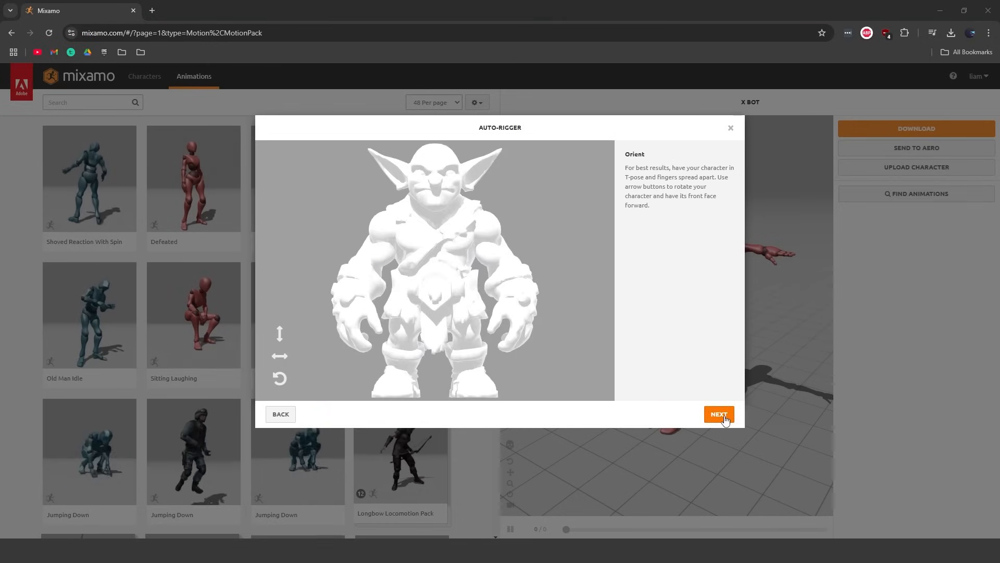
Accept the orc's orientation and place the chin, knee and groin markers
click(718, 413)
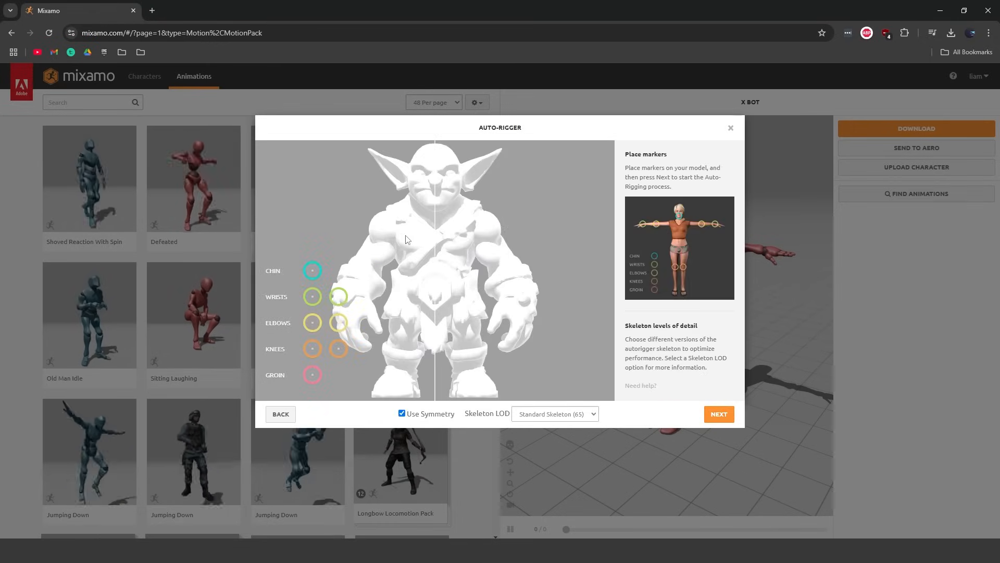
drag(313, 270, 434, 203)
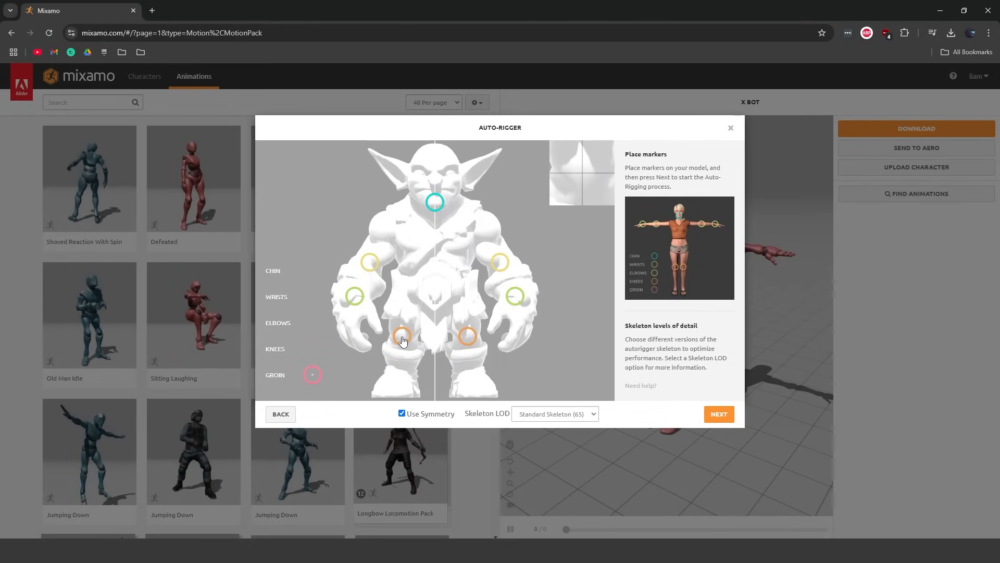
drag(313, 375, 434, 303)
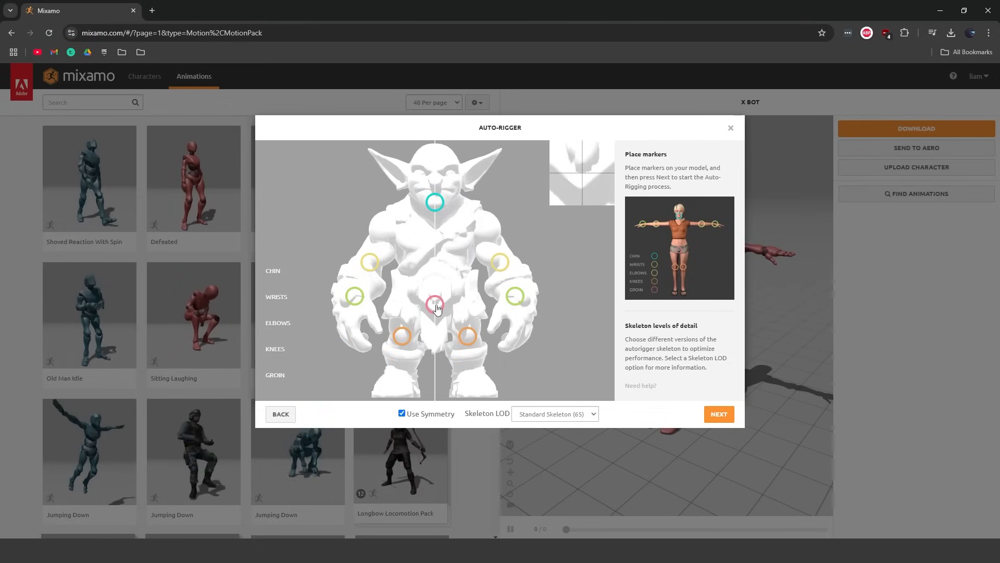
click(554, 413)
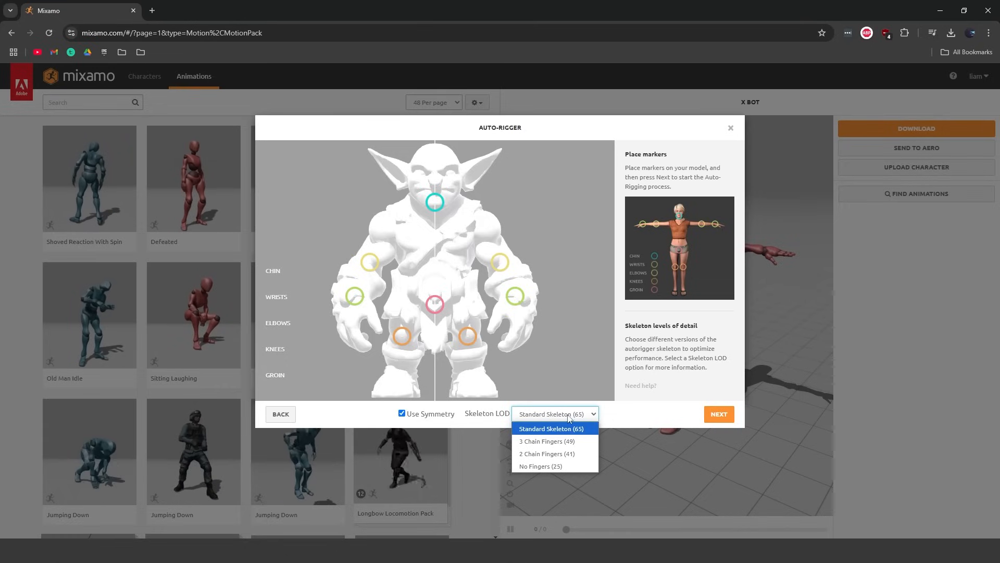
Choose the No Fingers (25) skeleton and start auto-rigging the orc
click(540, 466)
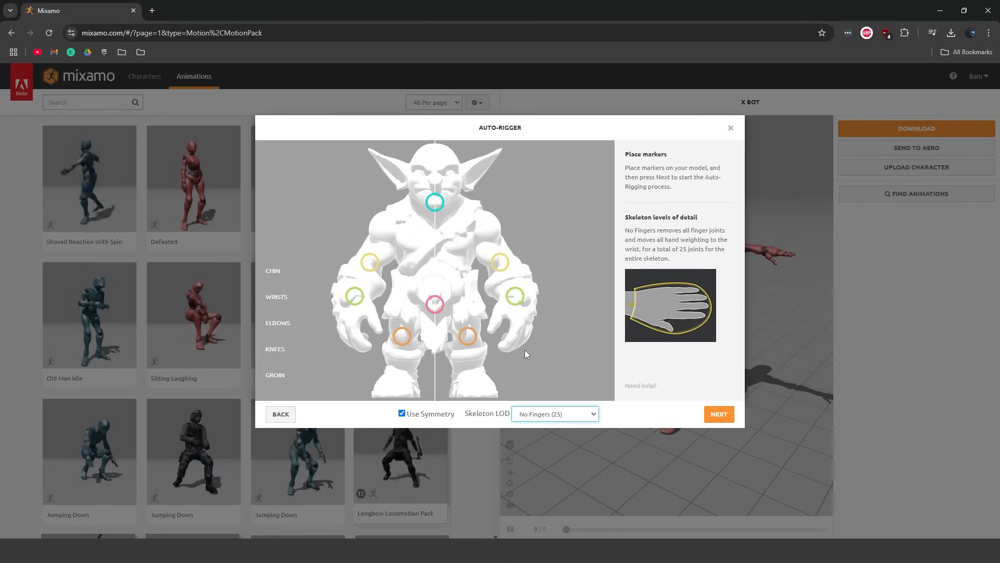
mouse_move(362, 354)
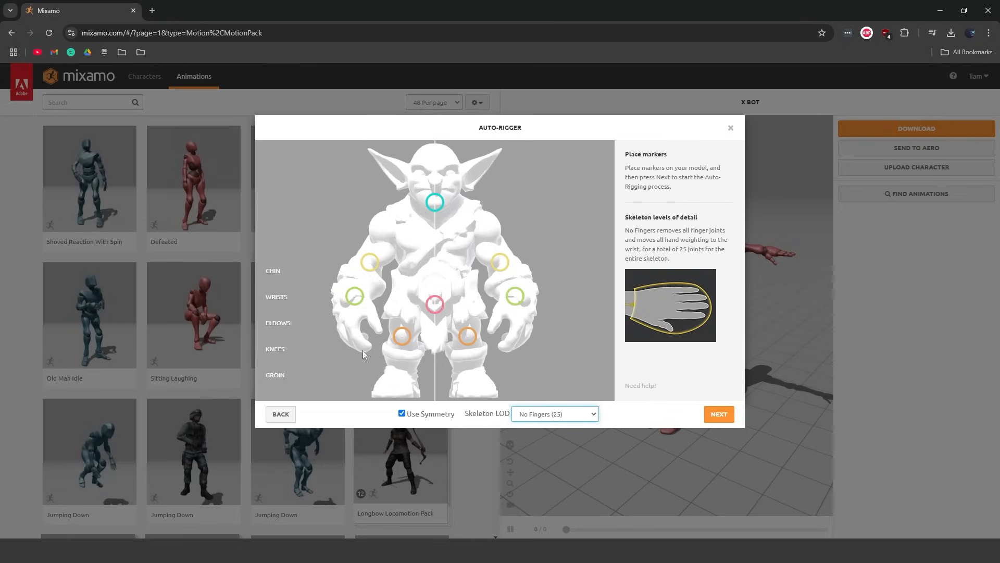
click(554, 413)
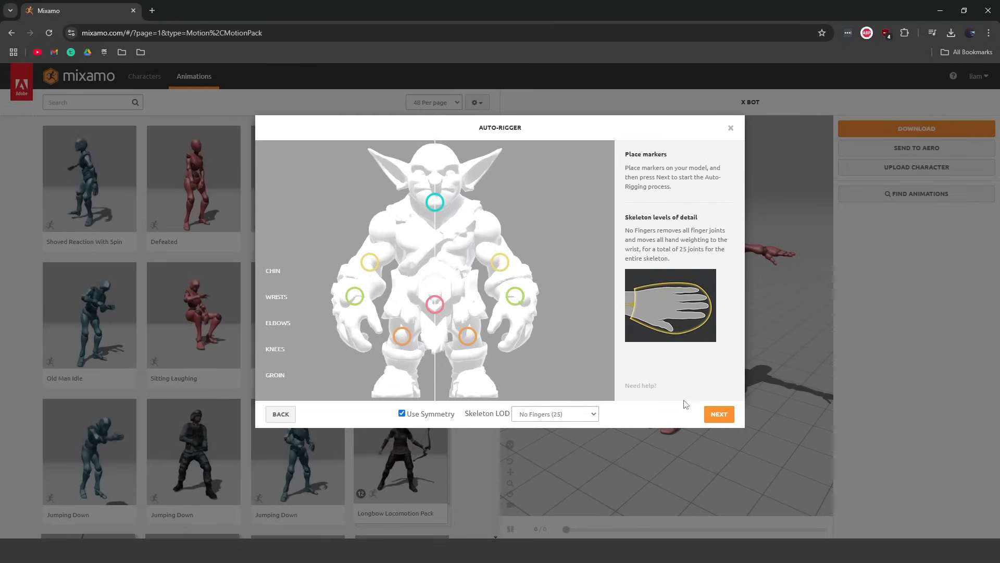
click(718, 413)
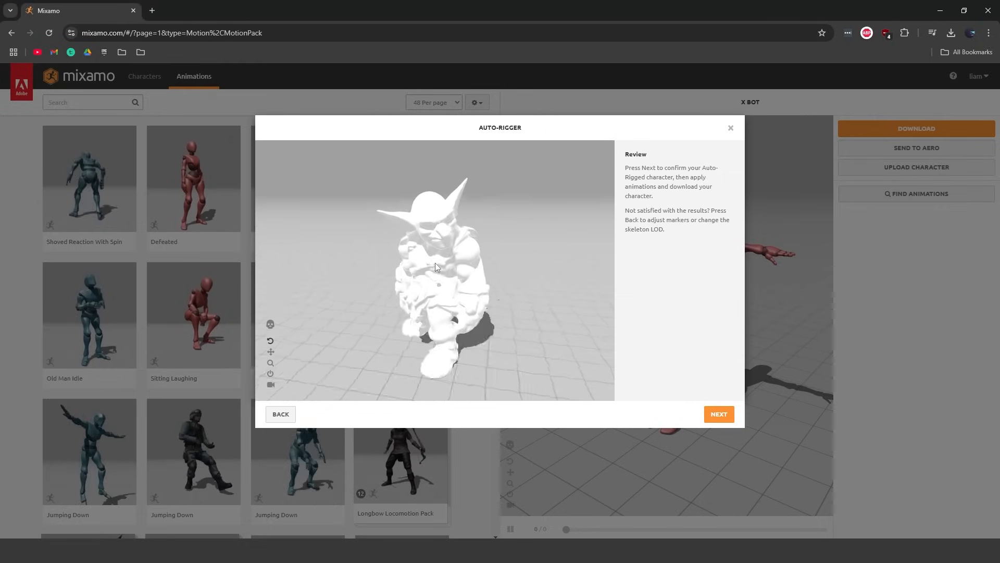
Review the rigged orc from the side and confirm it as the current SK_ORC character
drag(437, 266, 449, 259)
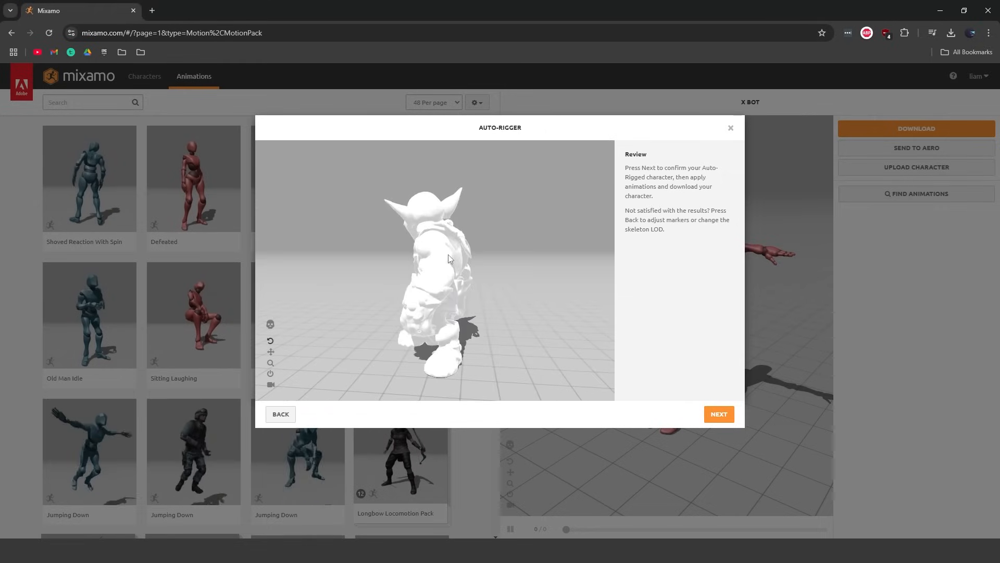
click(719, 414)
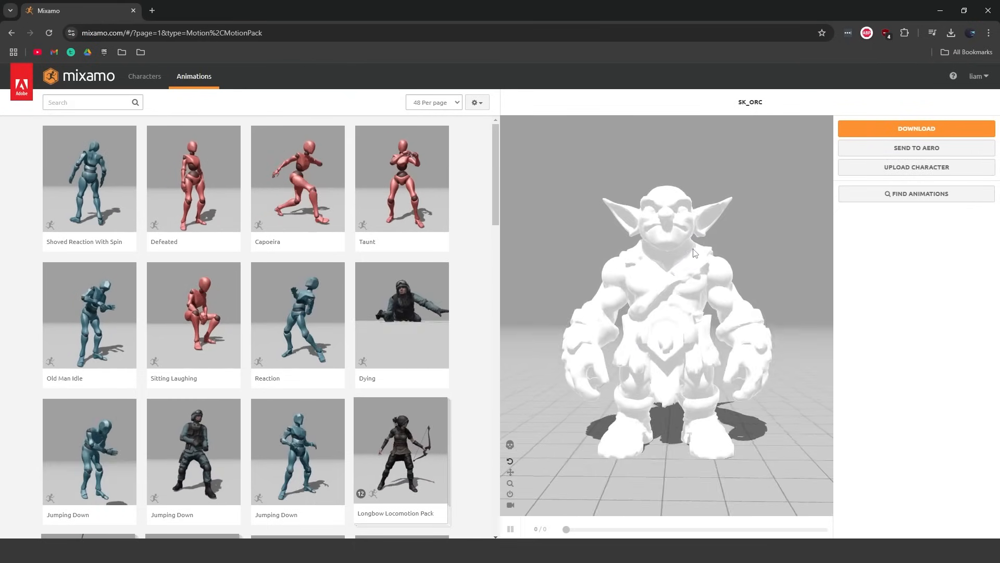
Search the animation library for 'creature' and preview the Creature NPC Pack on the orc
scroll(down, 3)
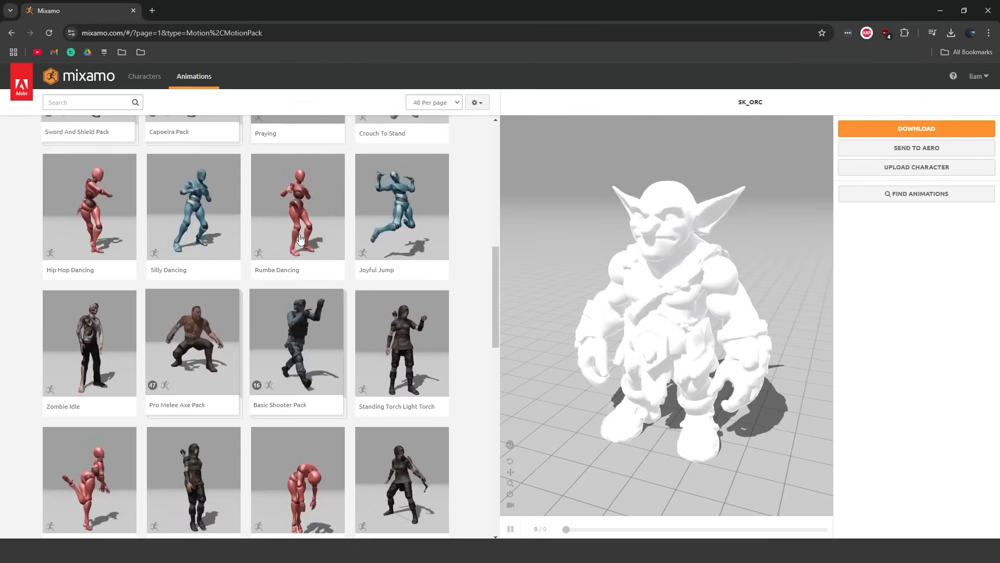
click(89, 102)
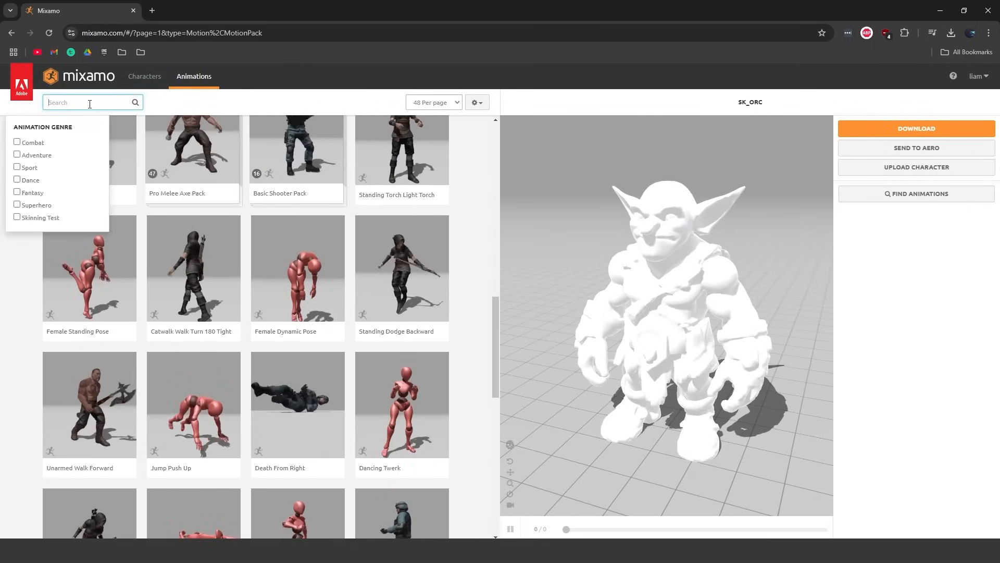
text(creature)
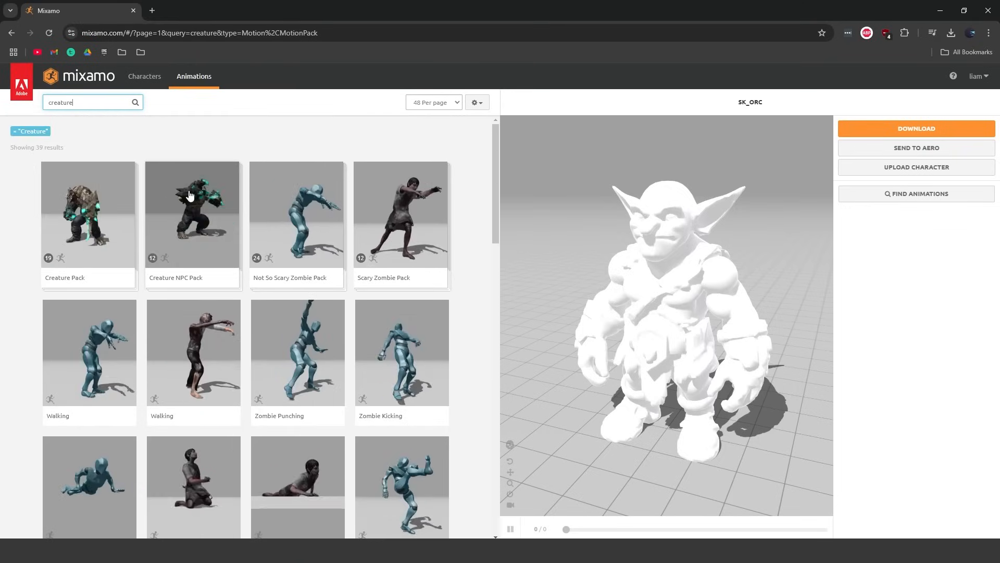
click(192, 214)
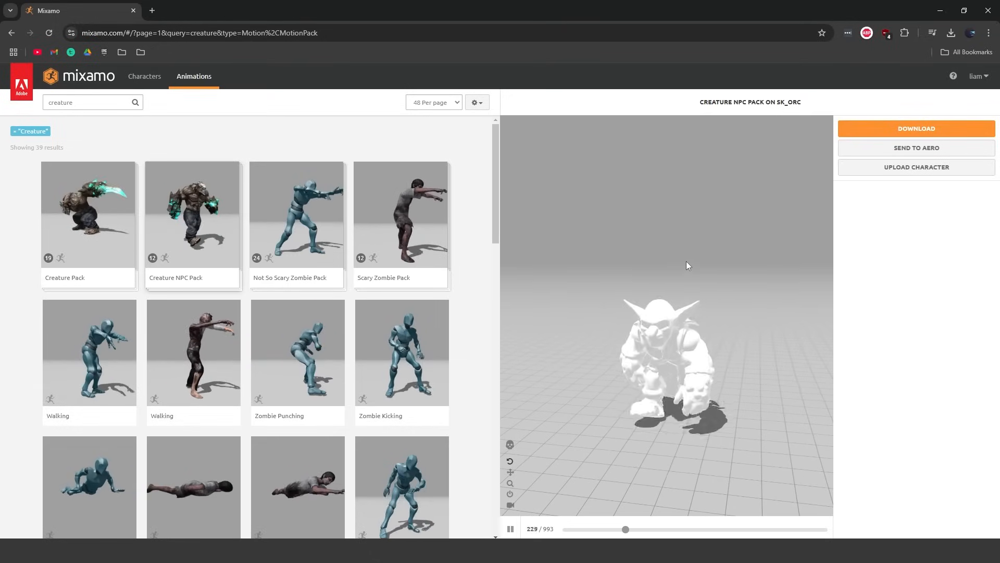
Download the Creature NPC Pack for SK_ORC with FBX Binary settings
click(915, 128)
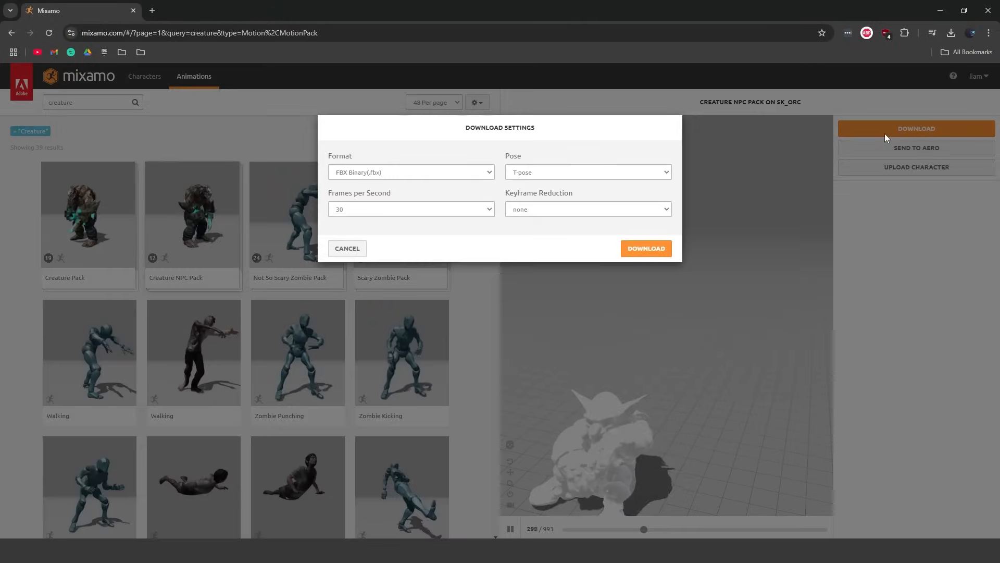
click(646, 248)
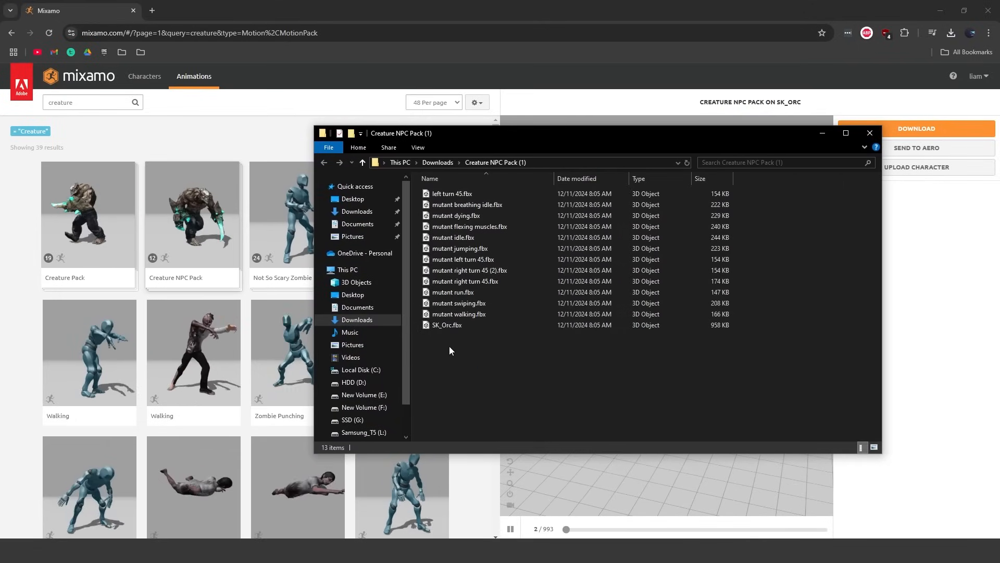
mouse_move(447, 325)
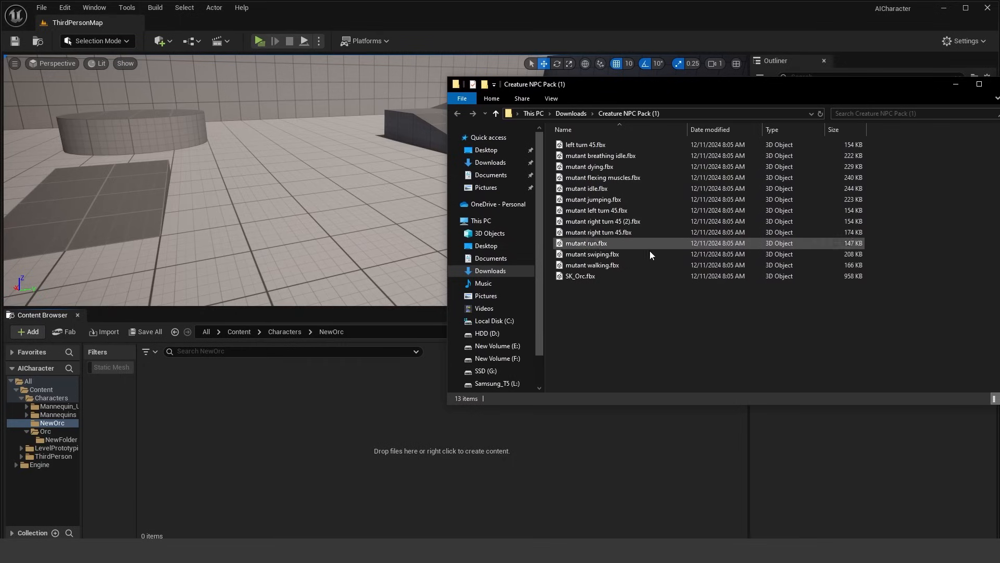
Import SK_Orc.fbx into NewOrc as mesh, skeleton, physics asset and animation
click(580, 276)
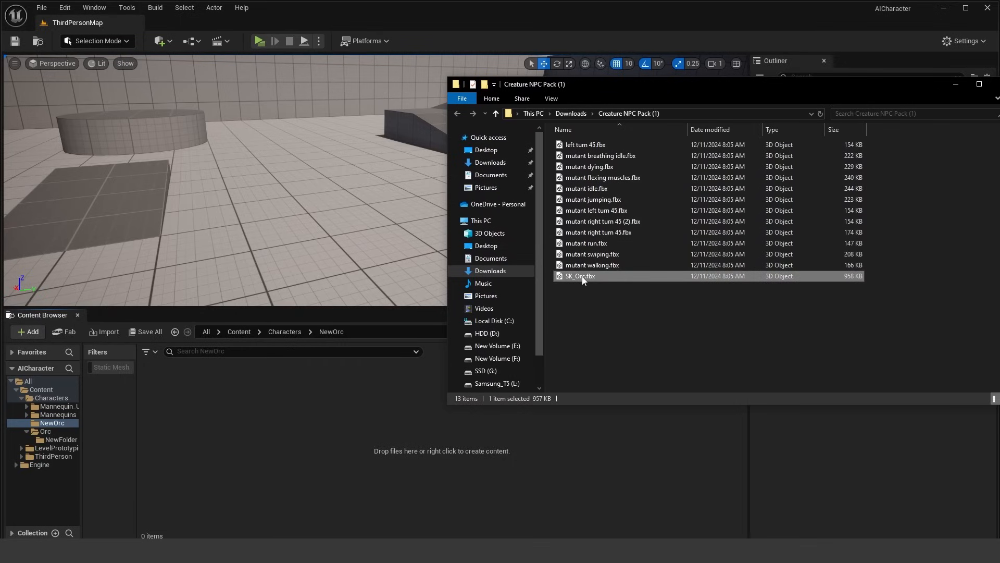
double_click(580, 276)
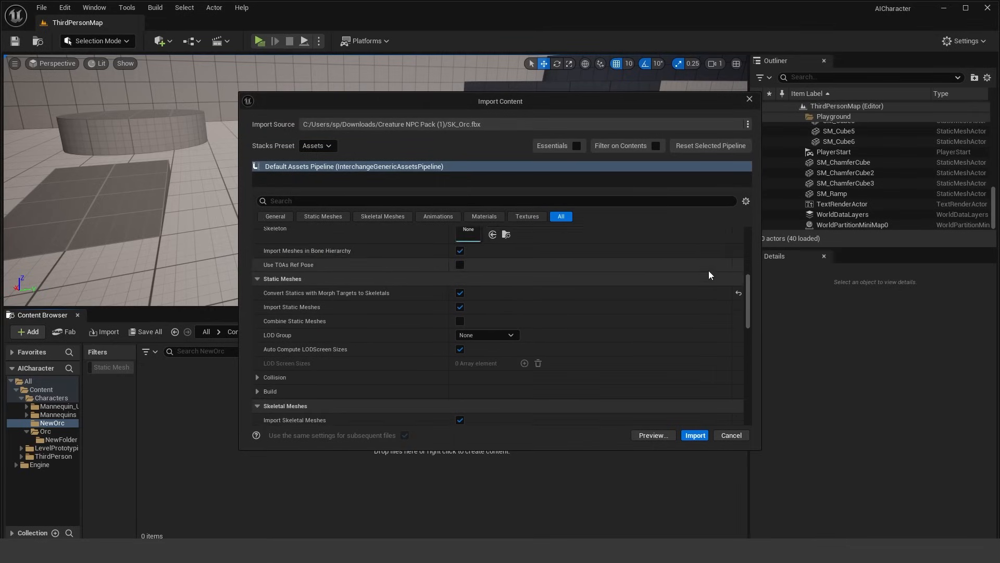
click(694, 434)
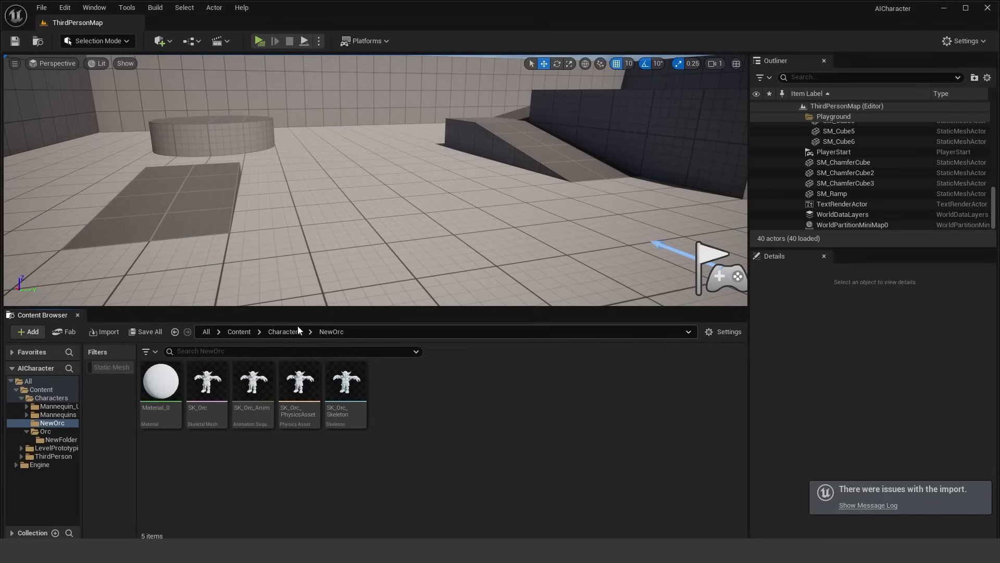
click(27, 331)
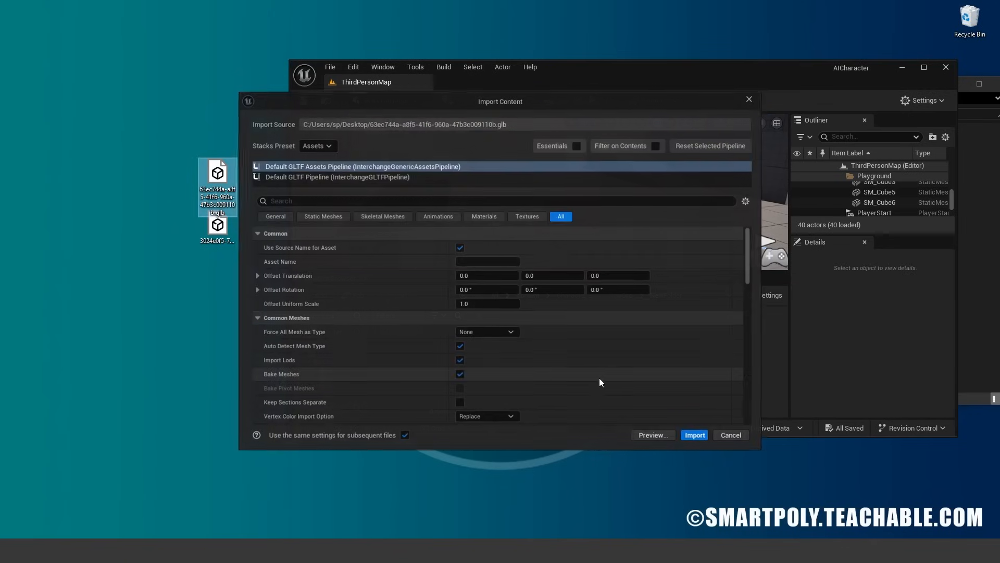
Import the orc colour texture from the GLB and move it into the NewOrc folder
click(694, 434)
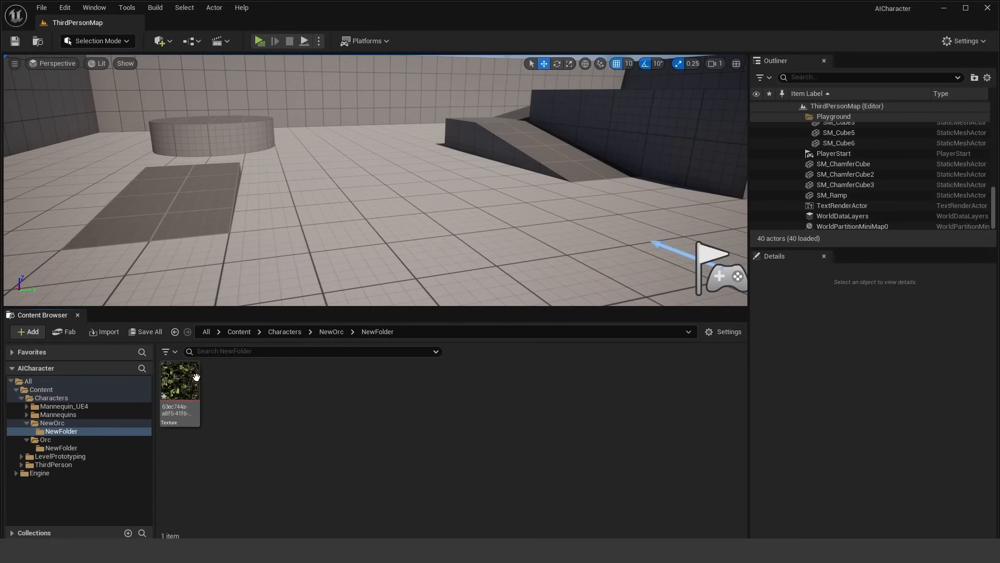
drag(181, 392, 60, 431)
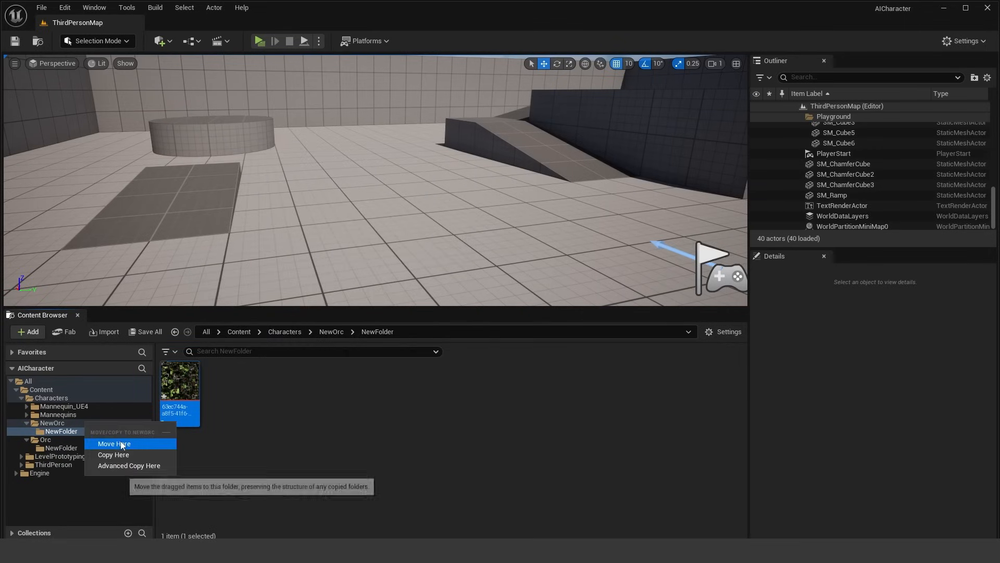
click(113, 443)
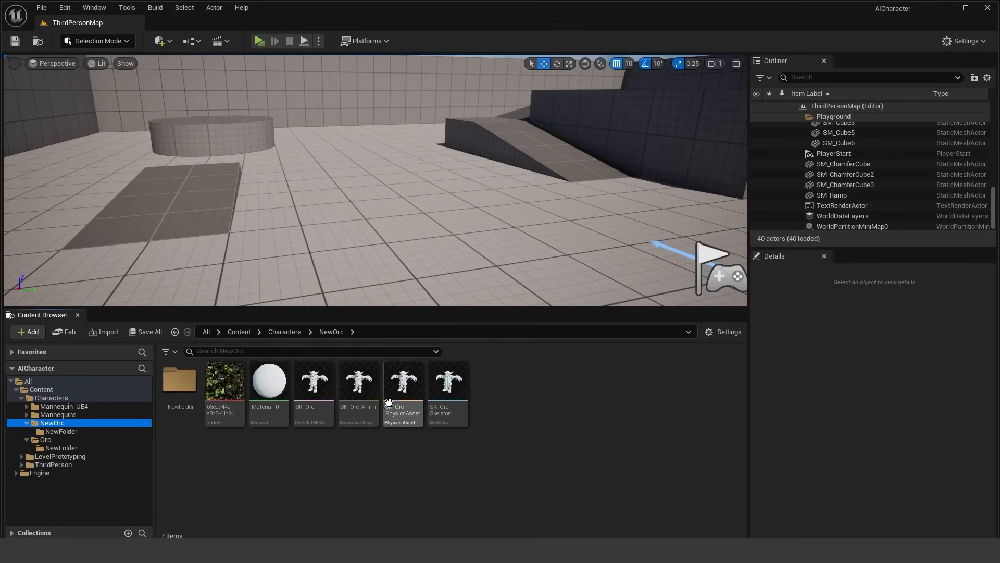
double_click(267, 380)
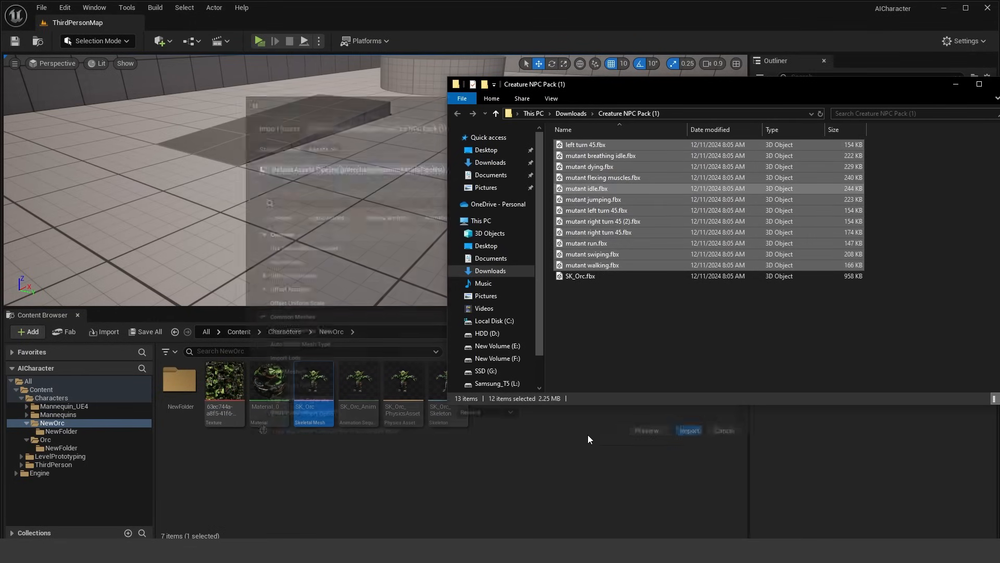
Import the twelve mutant animations onto SK_Orc_Skeleton as animation-only sequences
click(689, 430)
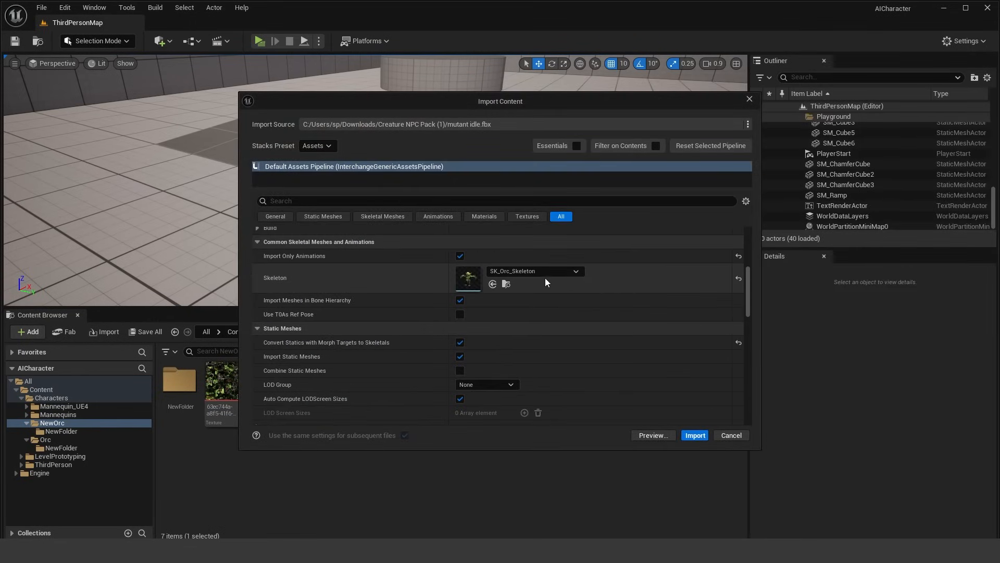
mouse_move(535, 271)
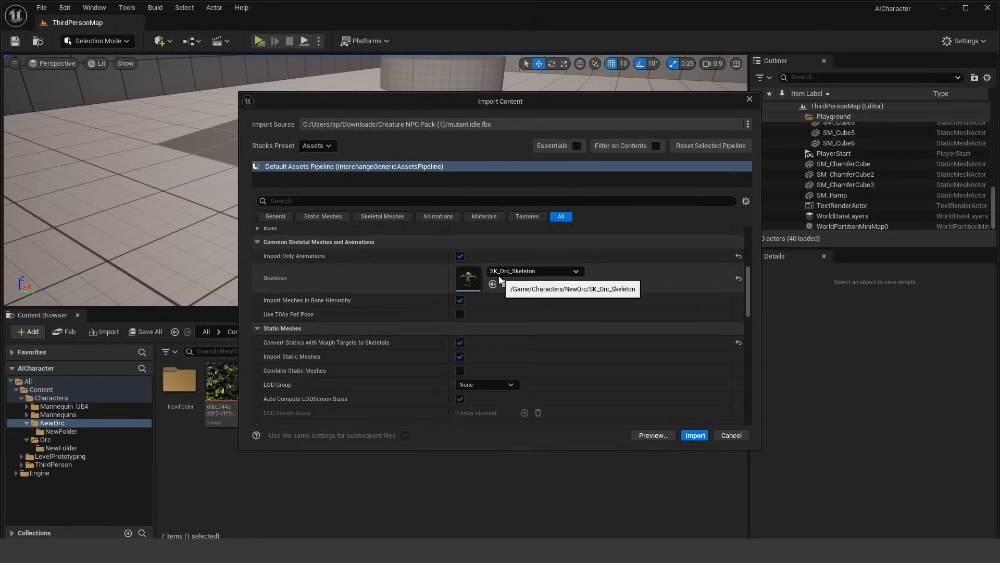
mouse_move(694, 435)
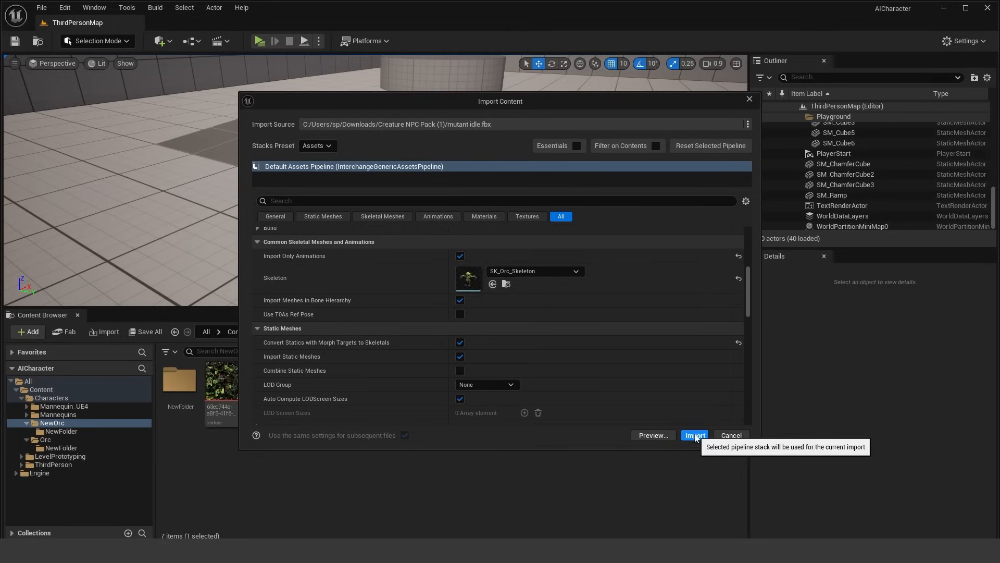
click(693, 435)
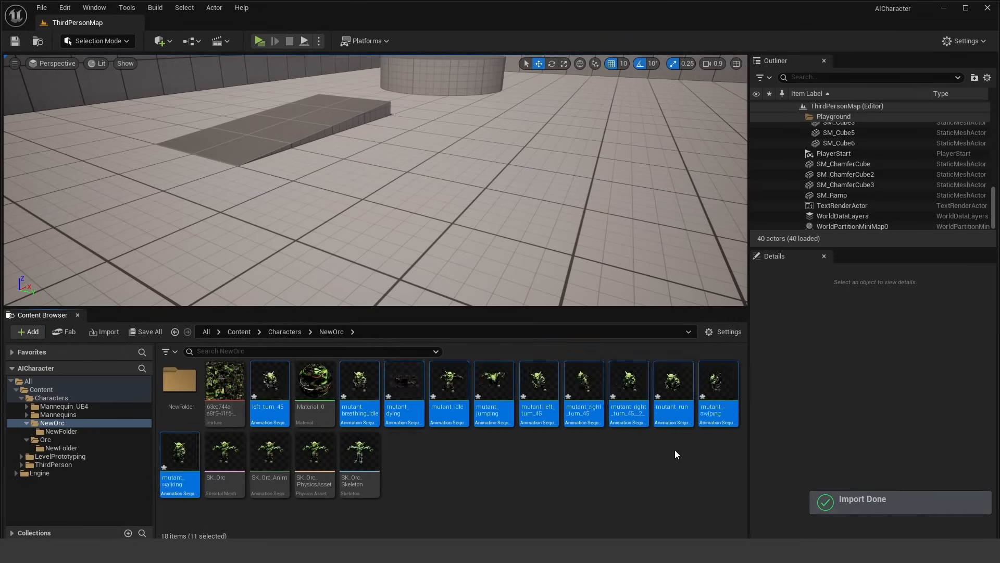
click(40, 7)
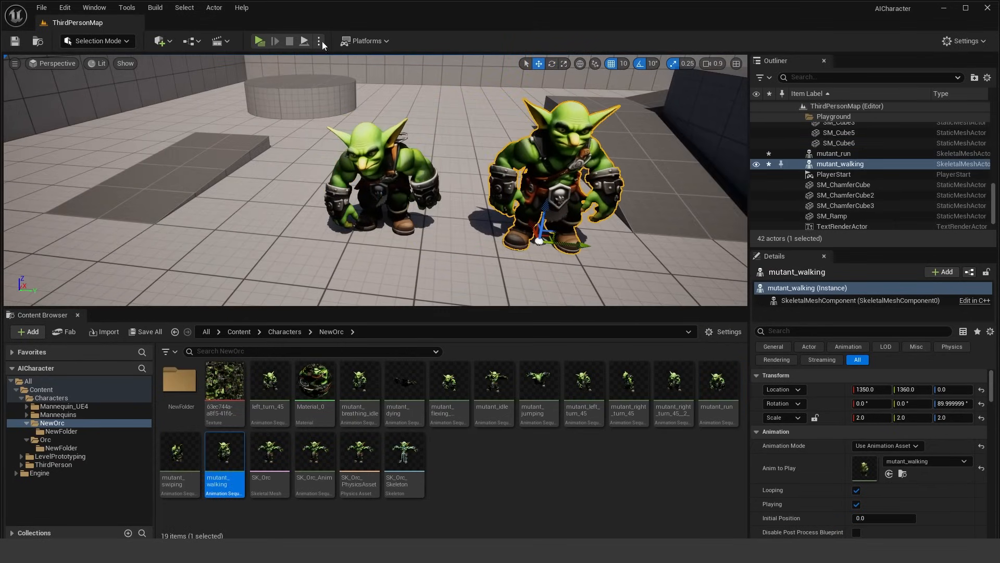
Place orcs playing mutant_run and mutant_walking in the level at scale 2
click(258, 40)
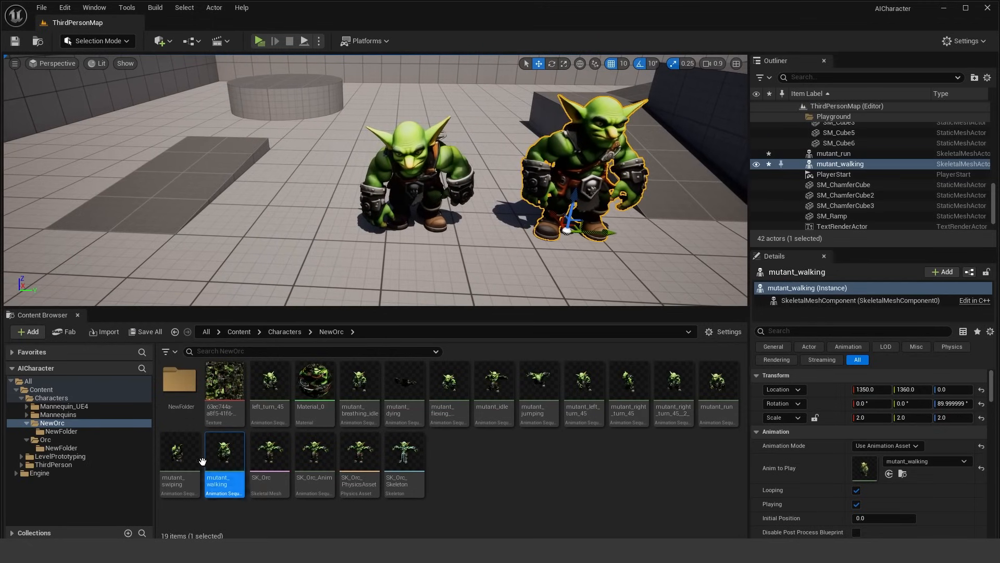
click(258, 40)
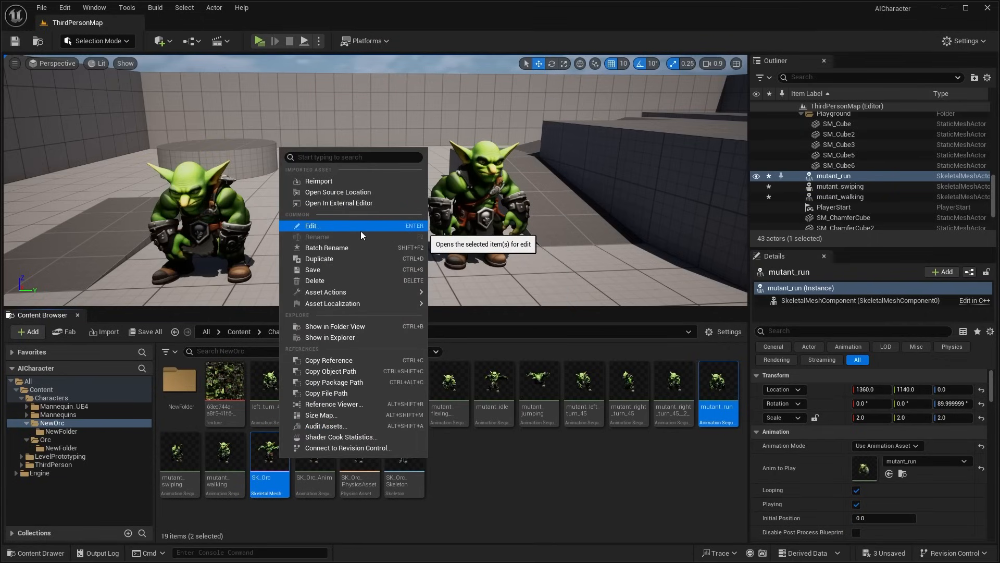
mouse_move(325, 292)
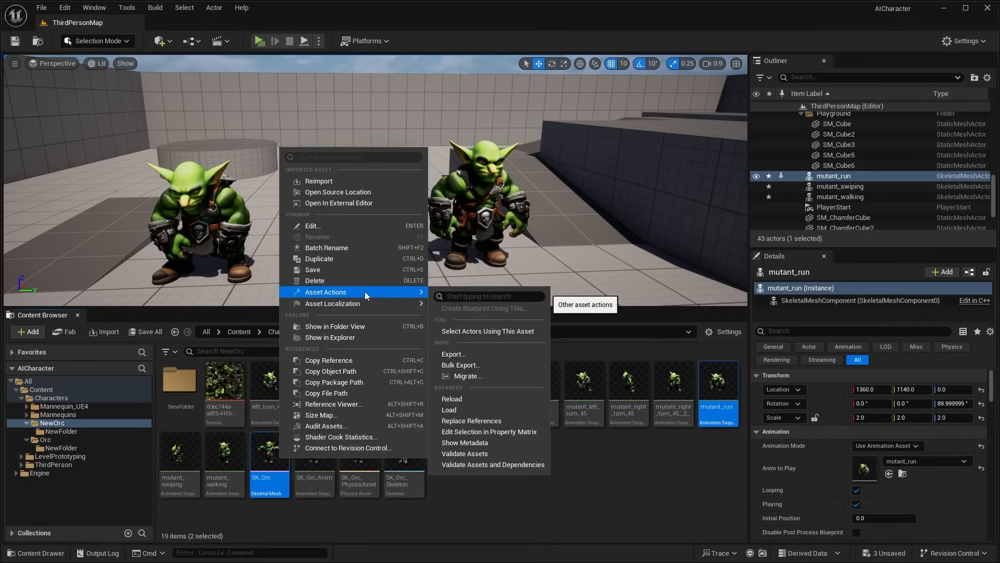
mouse_move(366, 295)
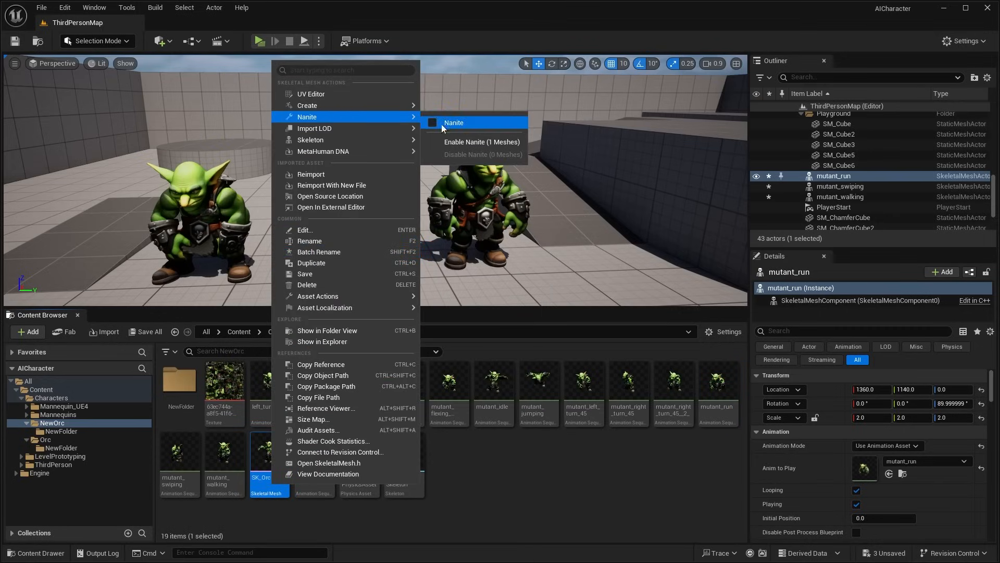
Enable Nanite on the SK_Orc skeletal mesh from its context menu
click(481, 142)
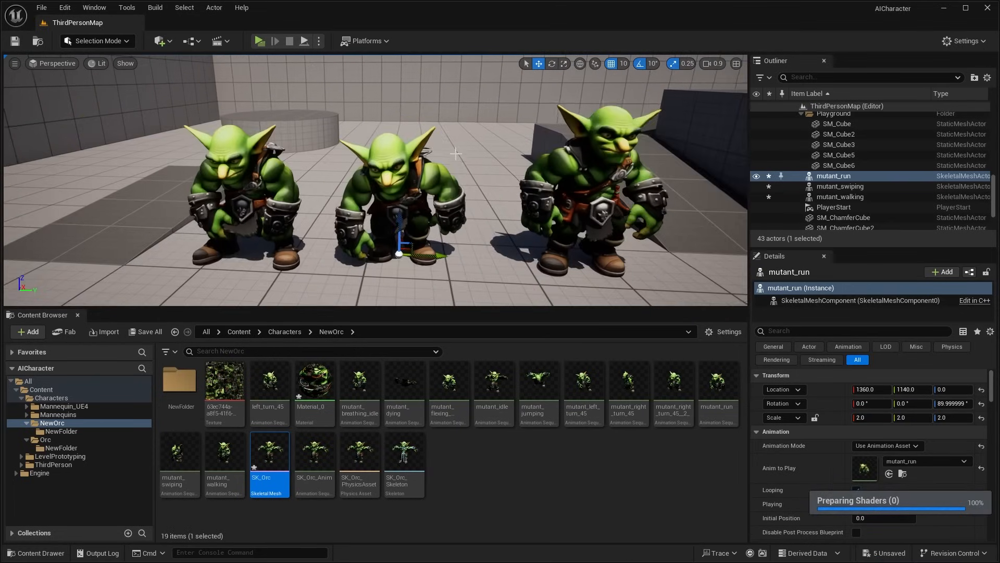
Switch the viewport to Nanite Overview visualization and play the level with the three orcs
click(99, 63)
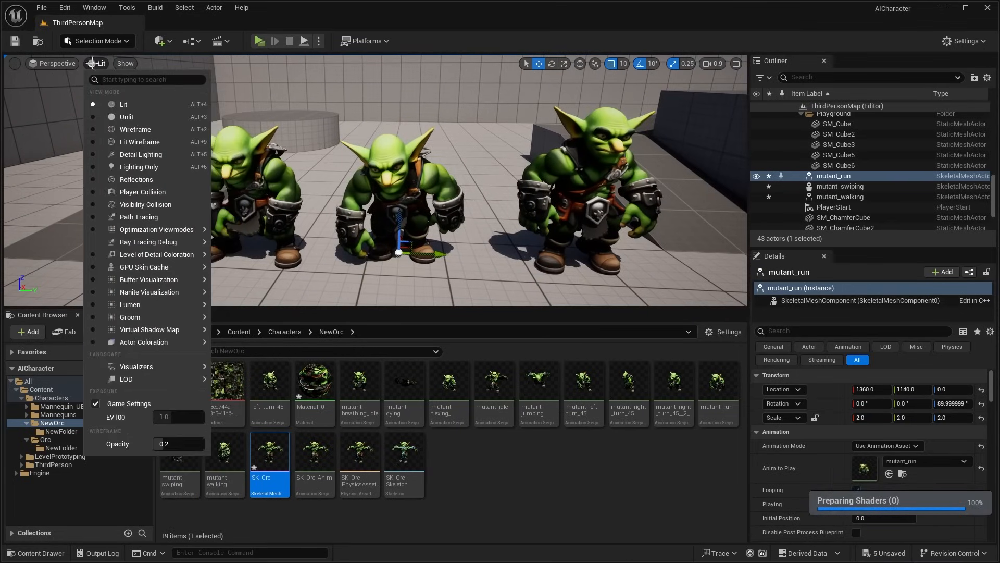
mouse_move(145, 204)
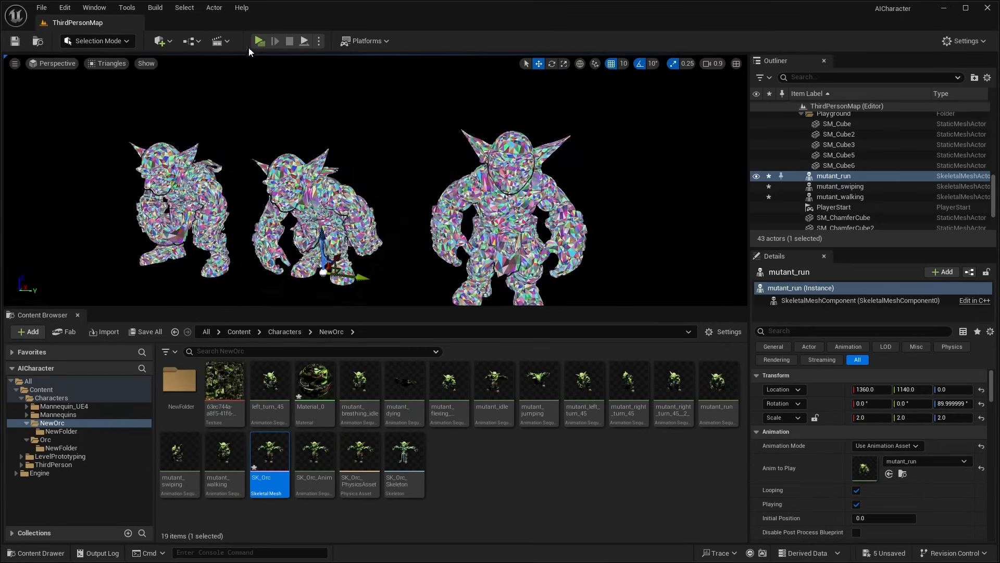
click(267, 40)
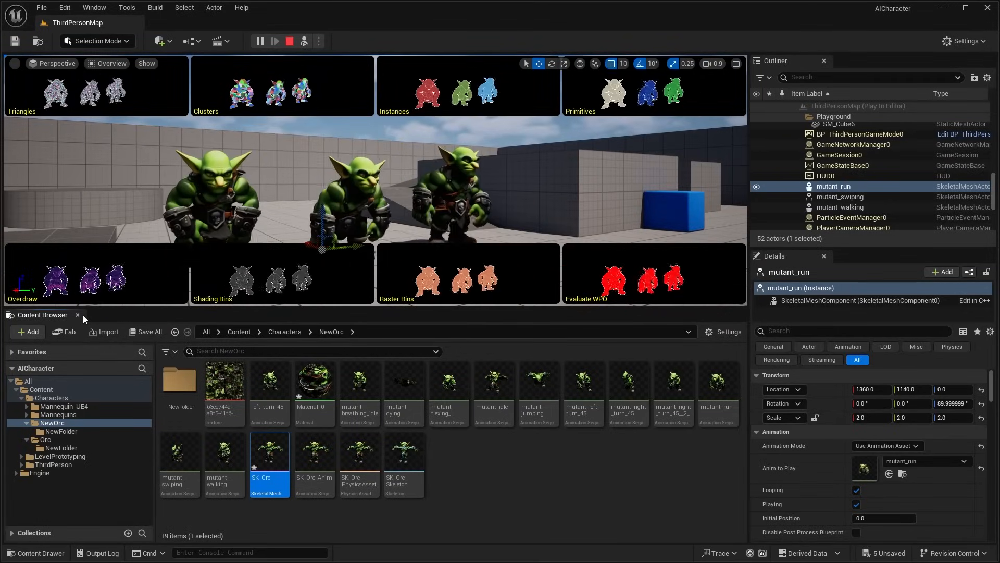
click(77, 314)
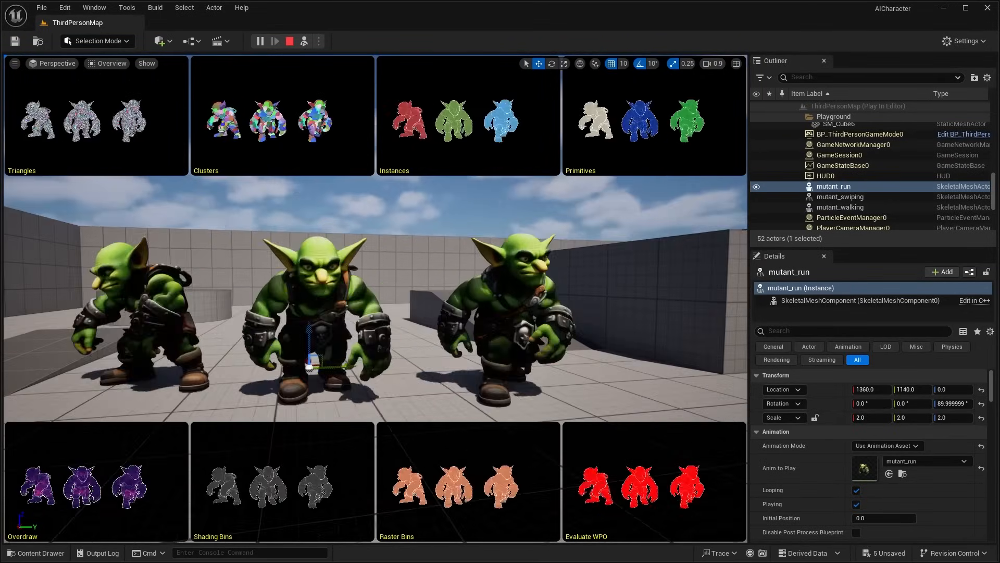